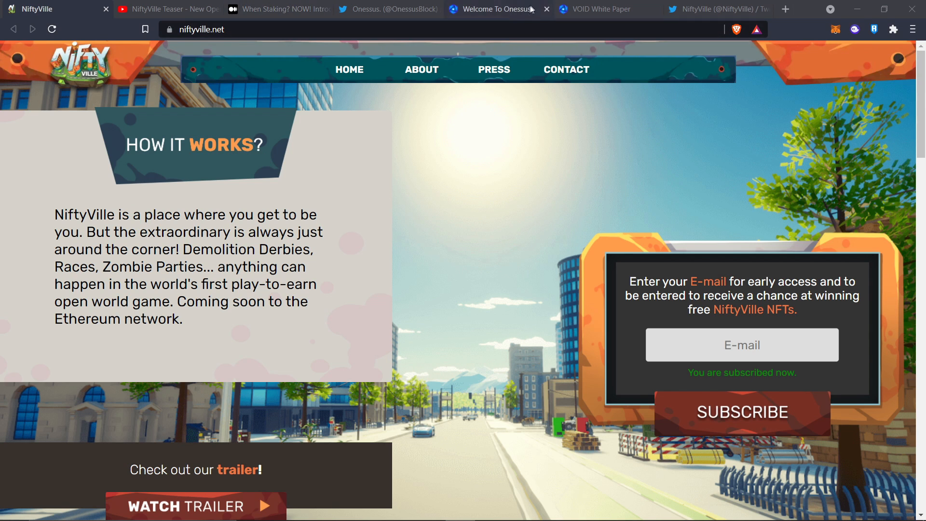
Step: Switch to the 'Welcome To Onessus' tab showing onessus.com
left_click(497, 8)
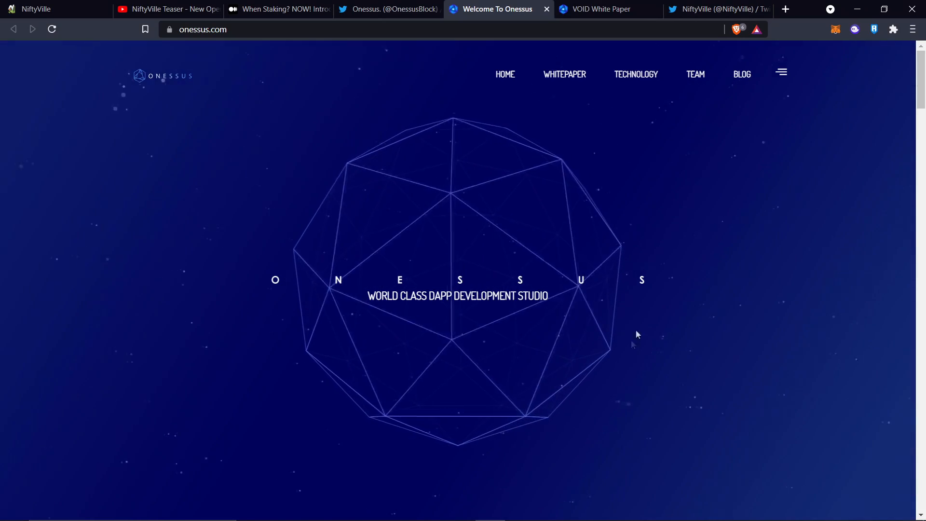
mouse_move(282, 359)
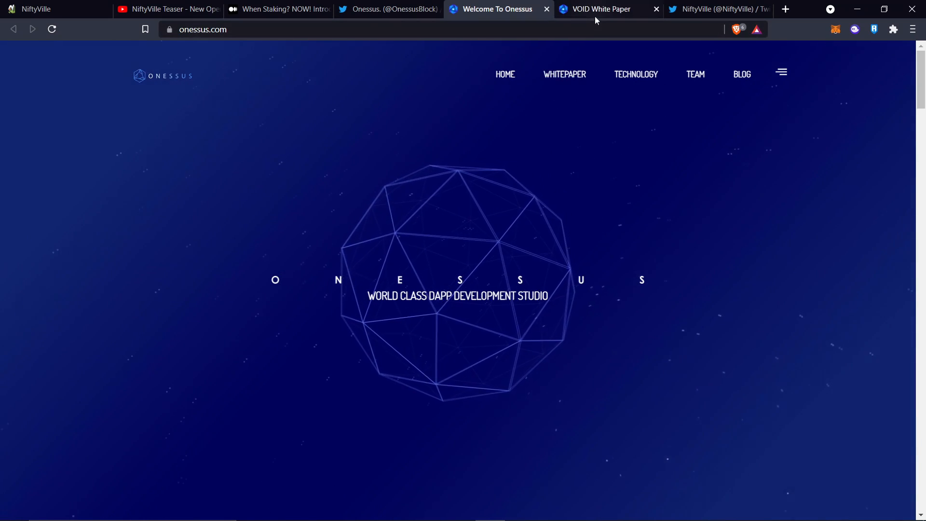
Step: Glance at the VOID White Paper tab, then open the 'When Staking? NOW!' Medium article
left_click(600, 9)
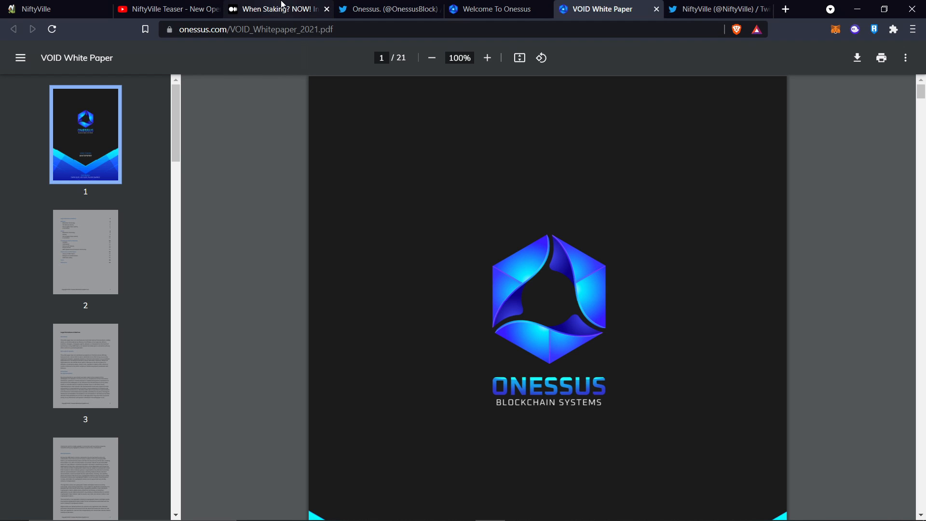
left_click(278, 8)
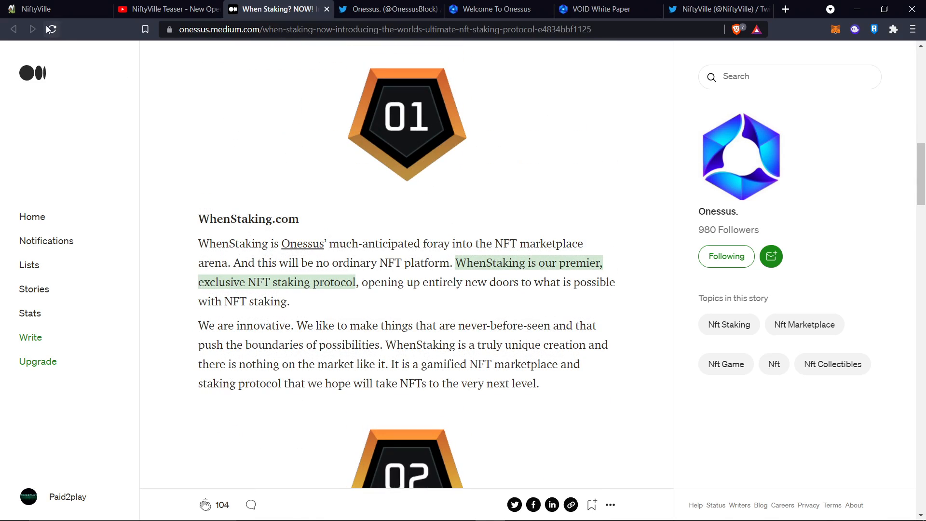
left_click(53, 9)
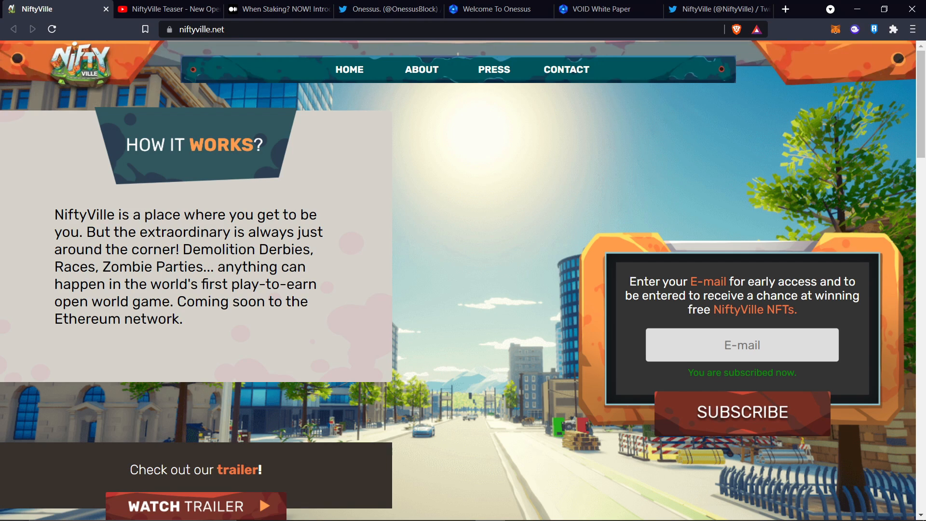
mouse_move(350, 129)
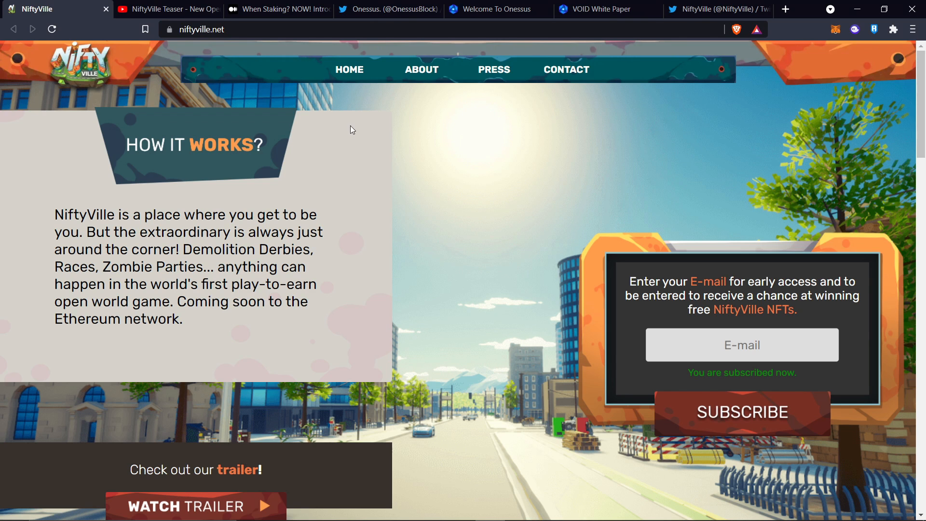
mouse_move(296, 132)
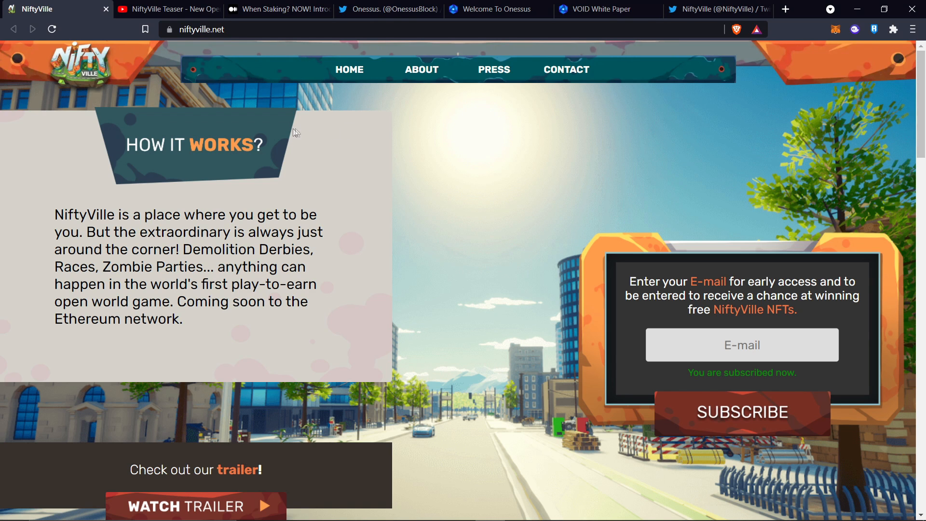
Step: Scroll niftyville.net past Watch Trailer to the Lambo Party auction section
scroll("down", 3)
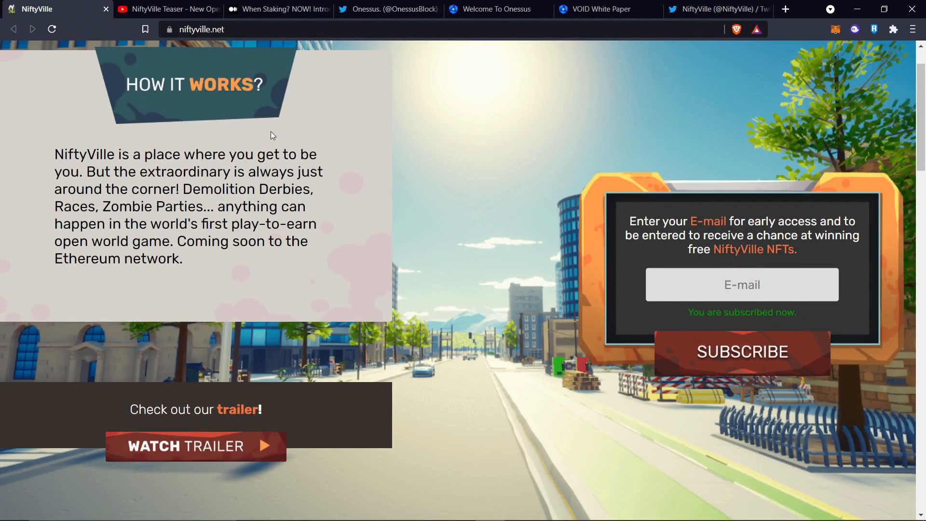
scroll("down", 3)
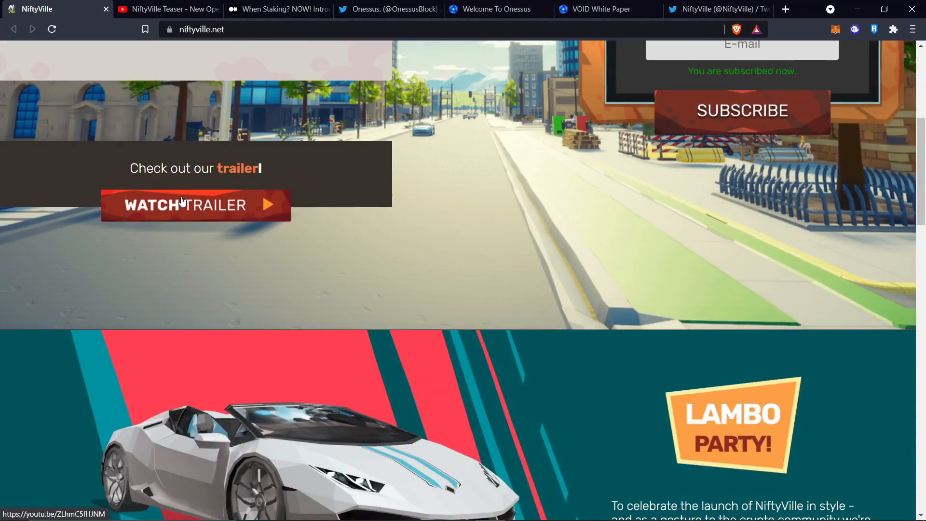
scroll("down", 3)
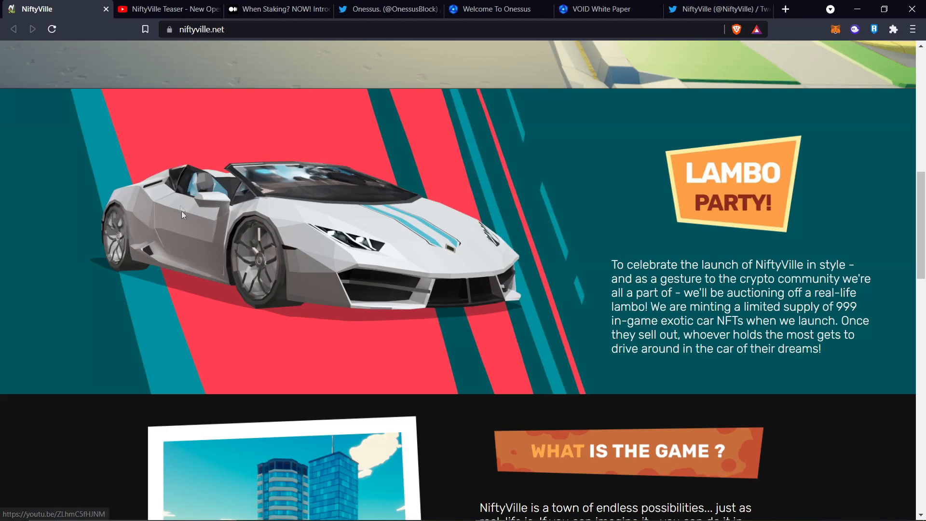
mouse_move(165, 9)
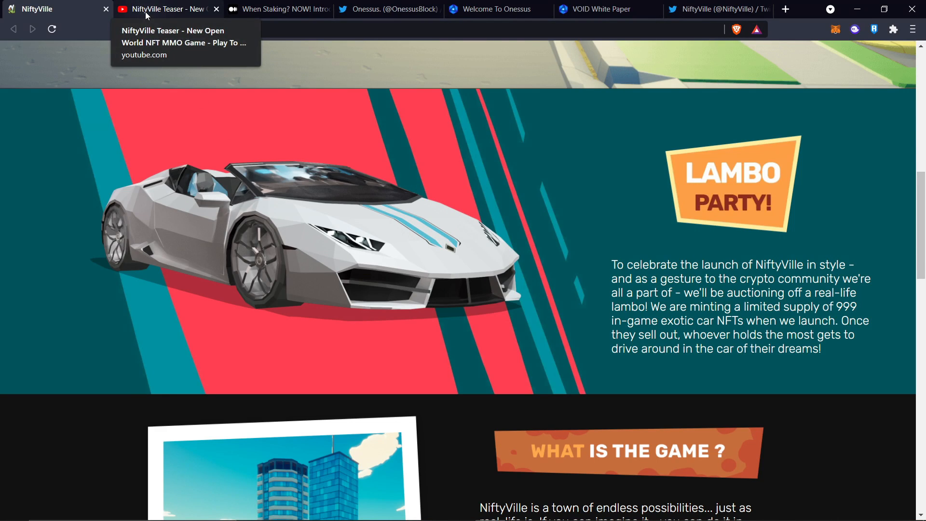
Step: Play the NiftyVille teaser on YouTube in fullscreen
left_click(163, 8)
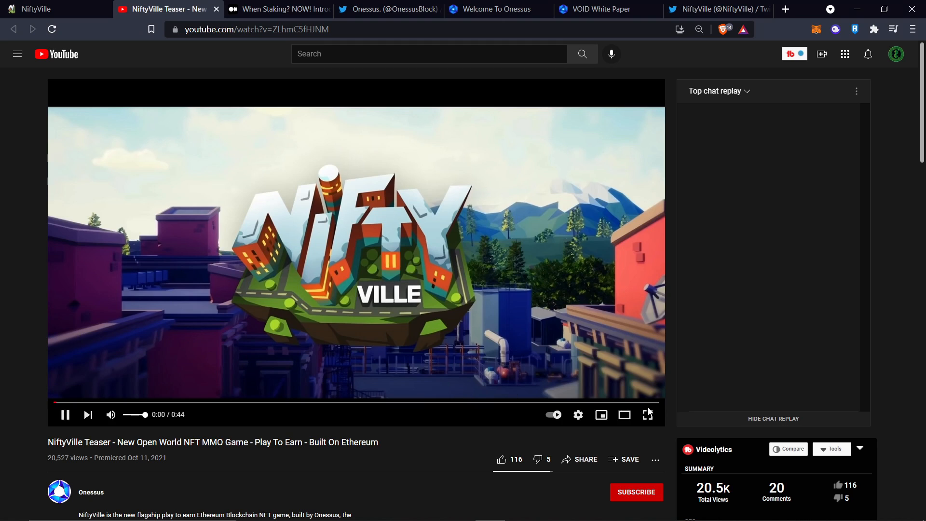
left_click(647, 414)
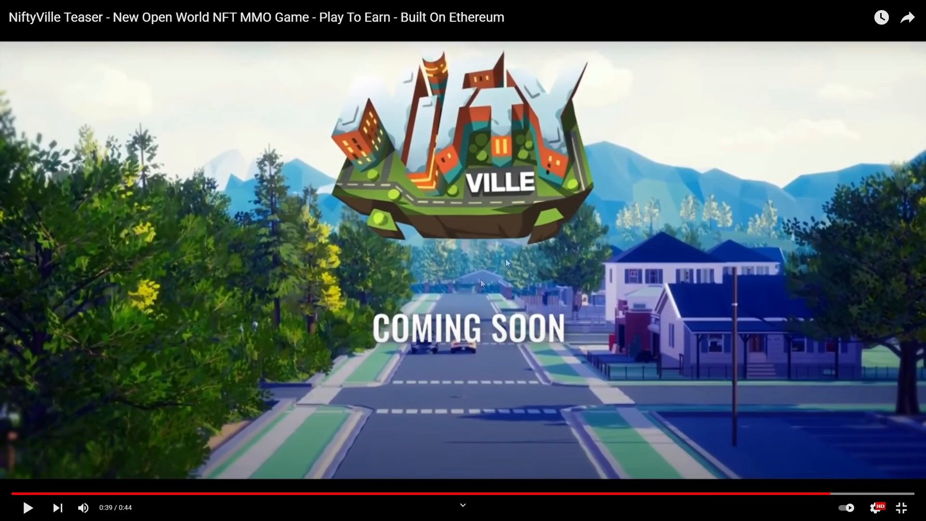
mouse_move(810, 90)
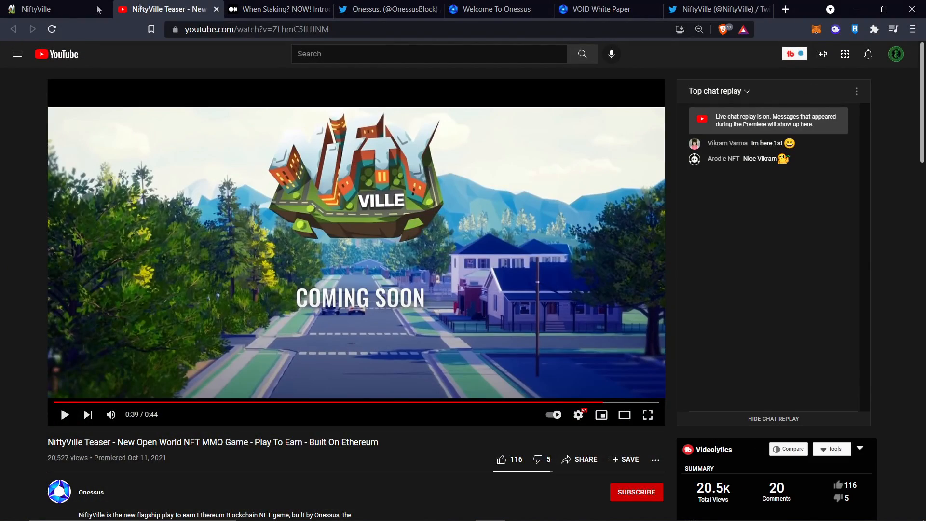
Step: Read NiftyVille's game, character and business sections, highlighting 'endless possibilities'
left_click(53, 8)
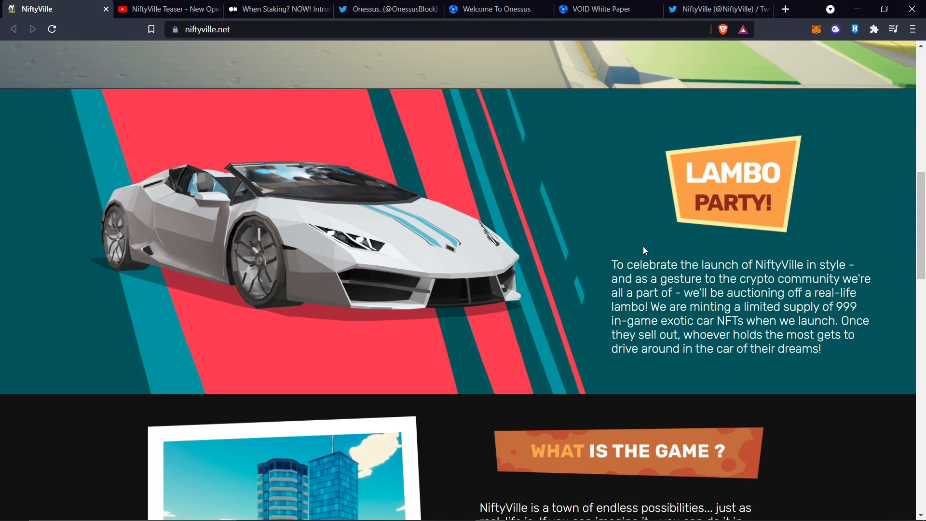
mouse_move(865, 309)
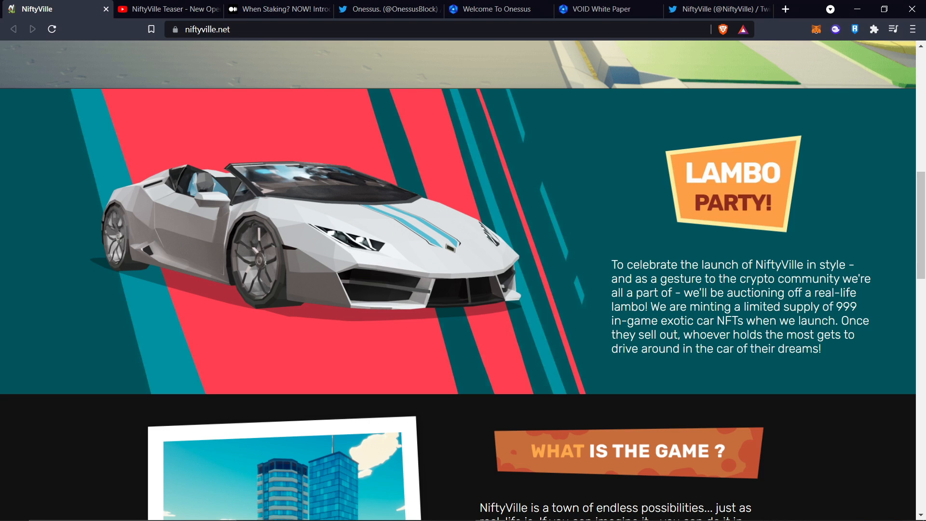
scroll("down", 3)
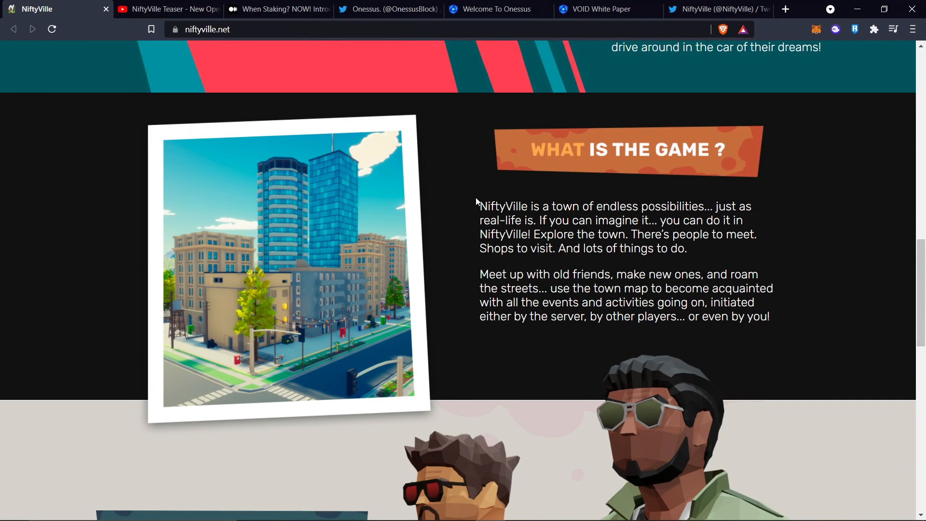
left_click_drag(602, 206, 688, 206)
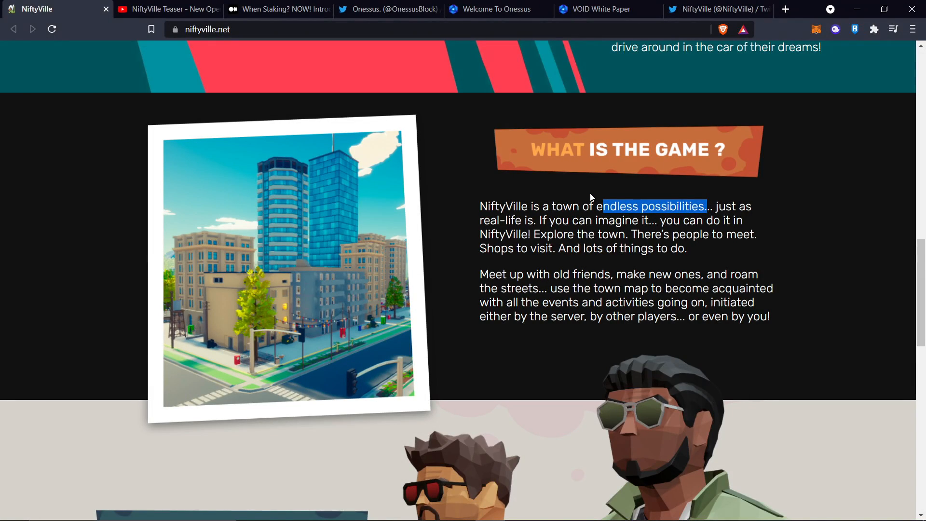
scroll("down", 3)
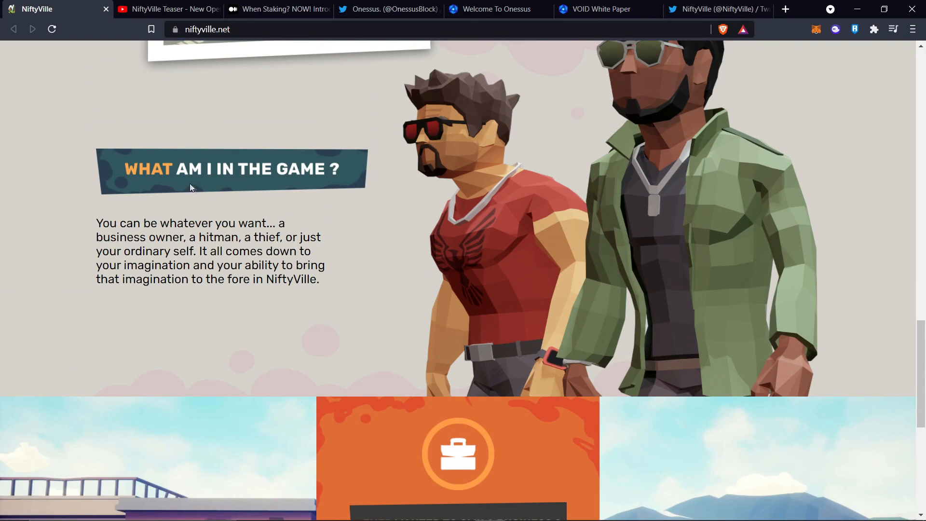
mouse_move(149, 182)
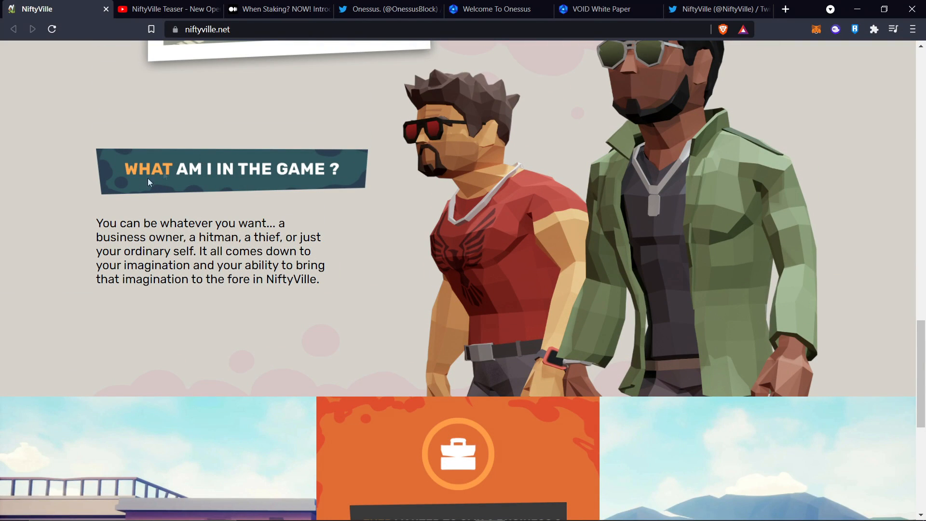
mouse_move(184, 247)
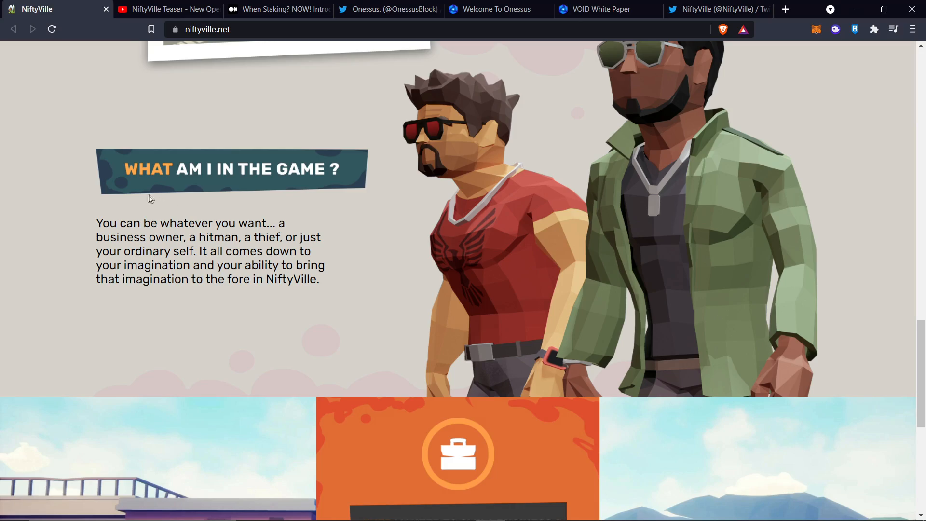
scroll("down", 3)
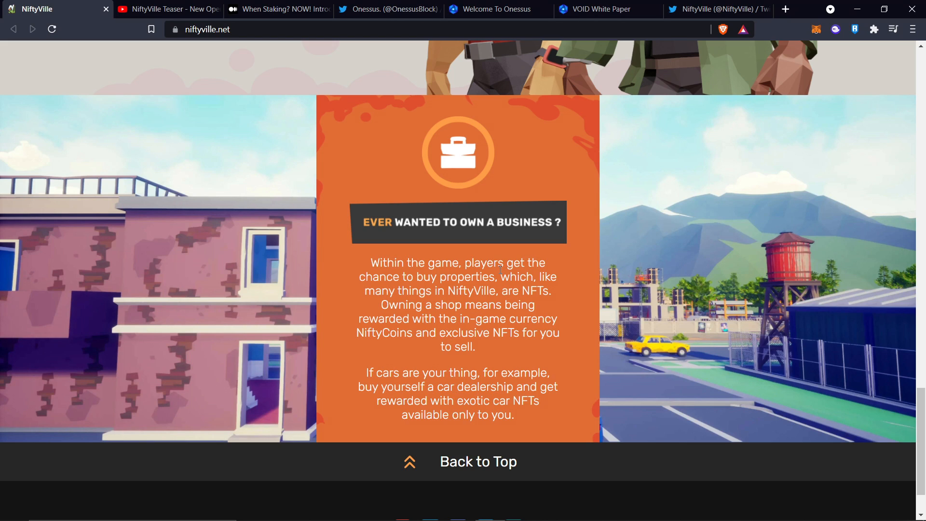
Step: Scroll the WhenStaking Medium article past section 02 to the Pre-FAQs nutshell section
left_click(278, 8)
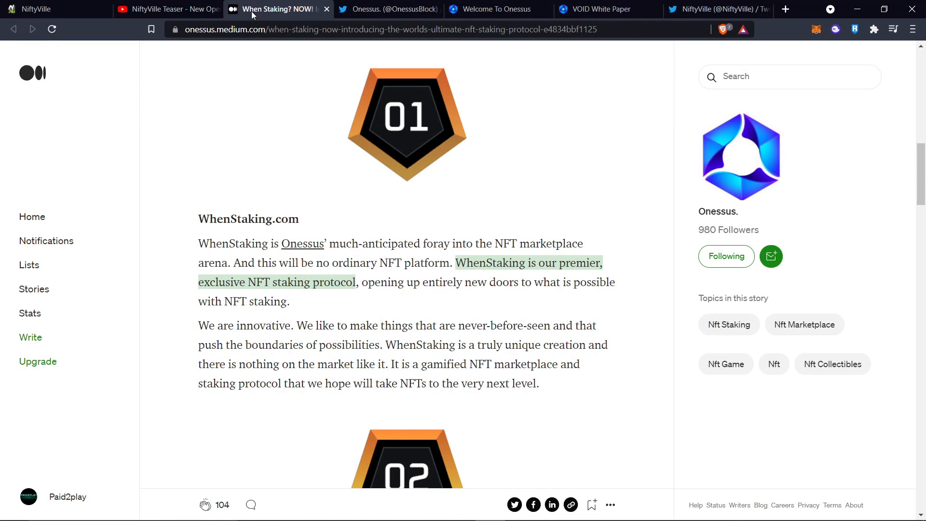
scroll("up", 3)
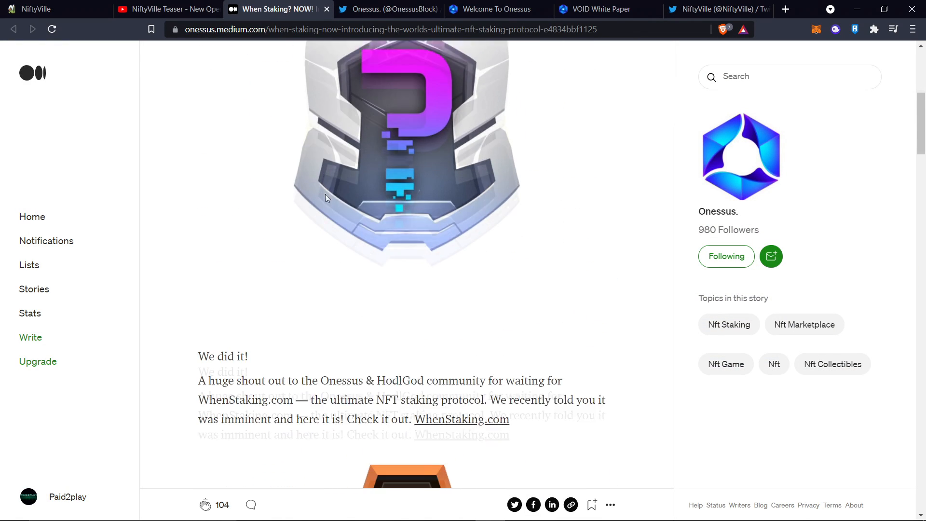
scroll("down", 3)
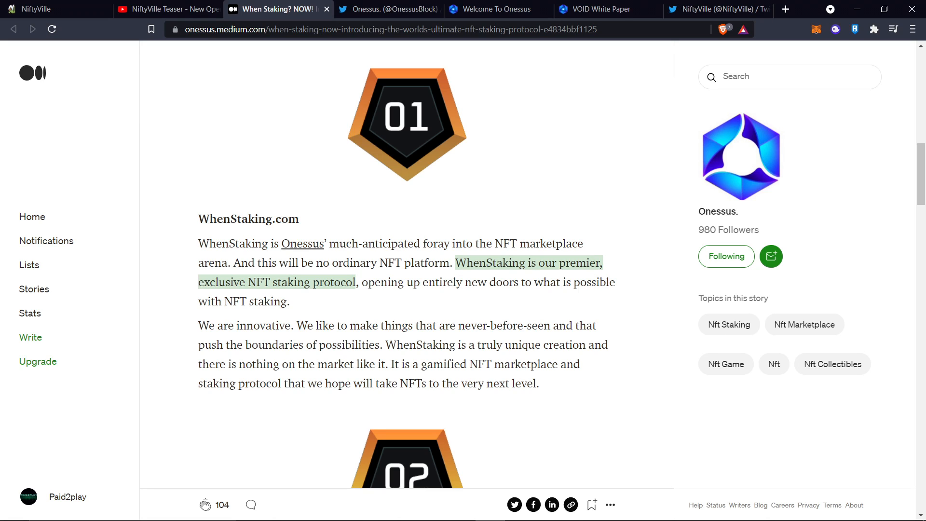
scroll("down", 3)
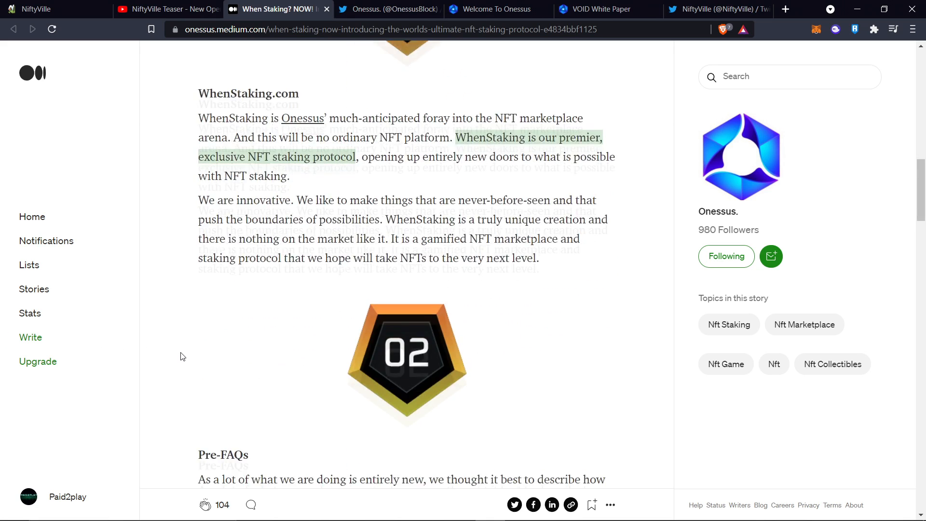
scroll("down", 3)
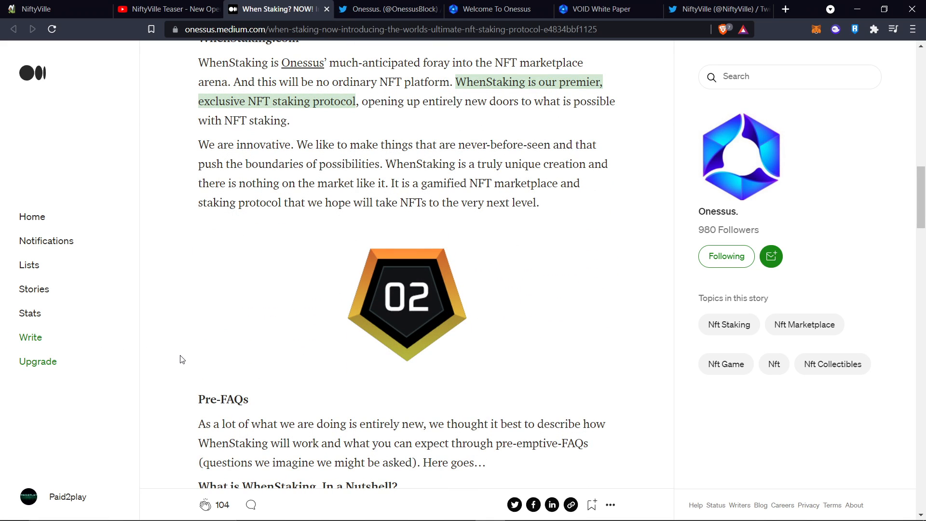
scroll("down", 3)
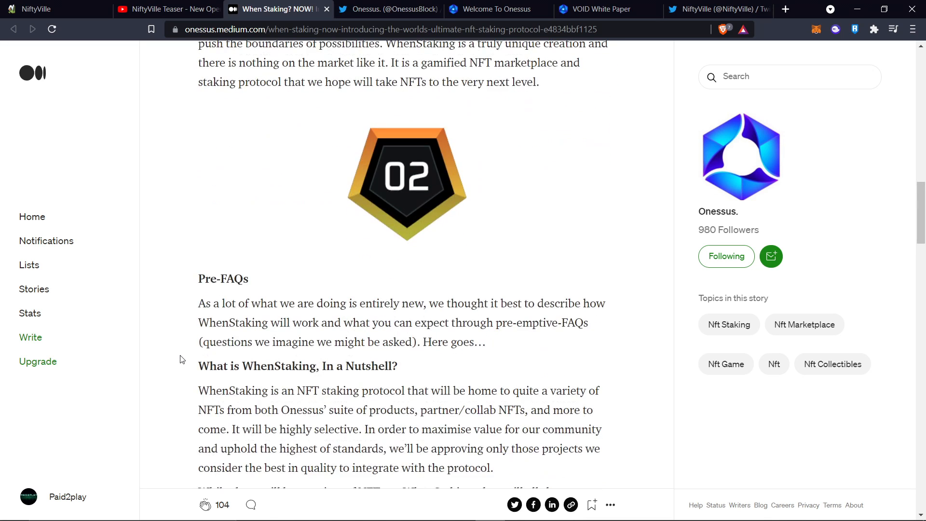
scroll("down", 3)
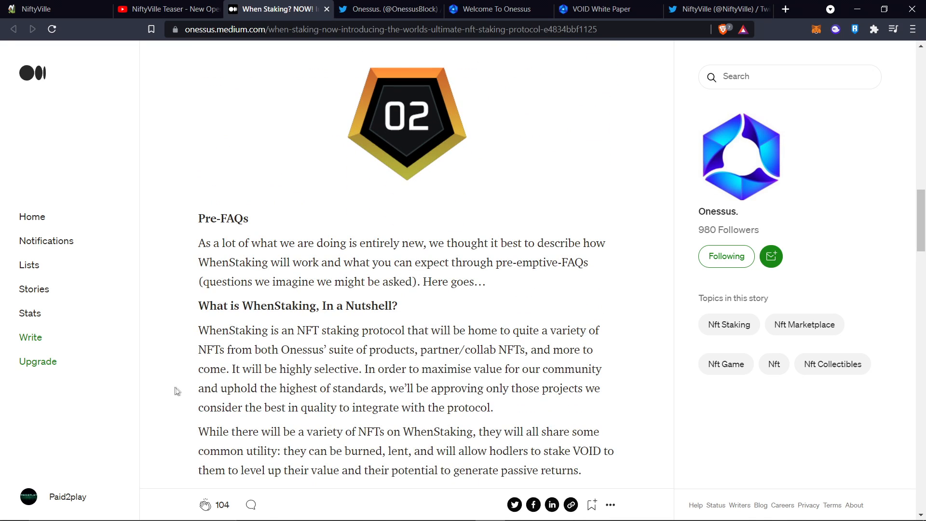
scroll("down", 3)
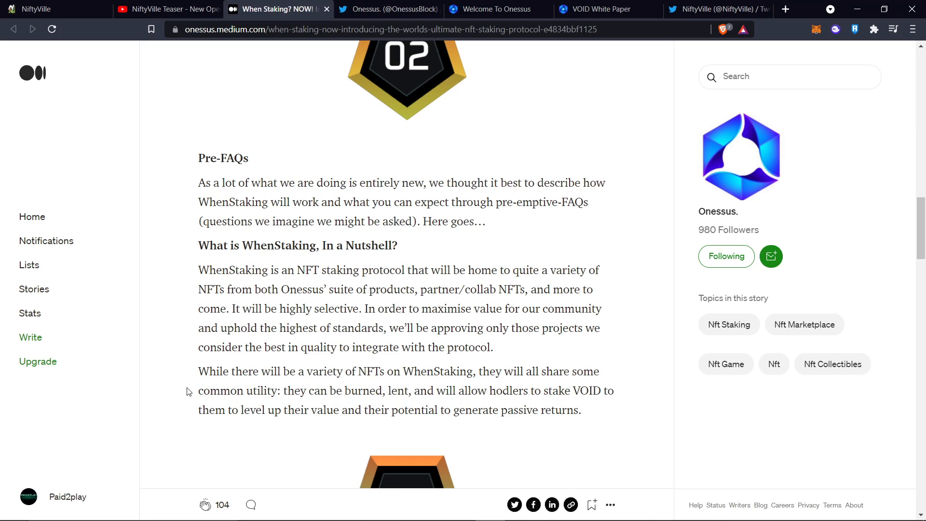
mouse_move(195, 248)
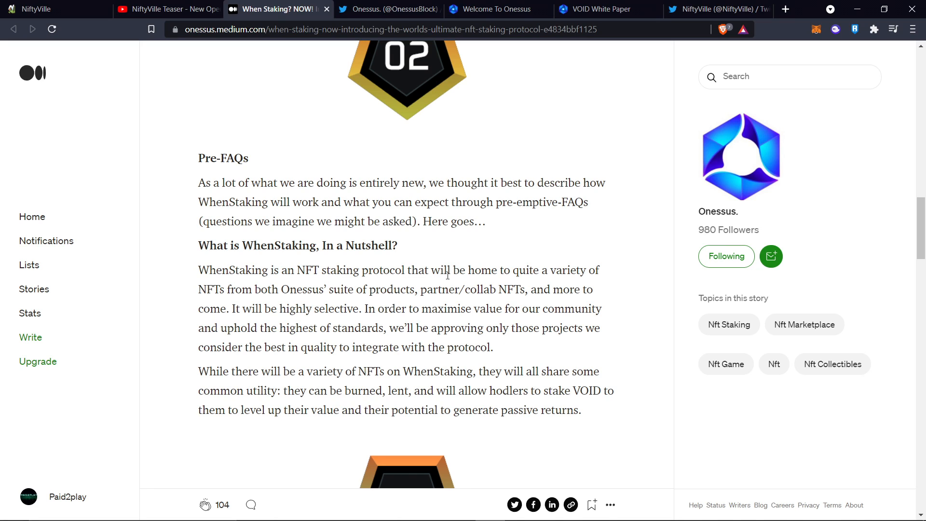
mouse_move(450, 276)
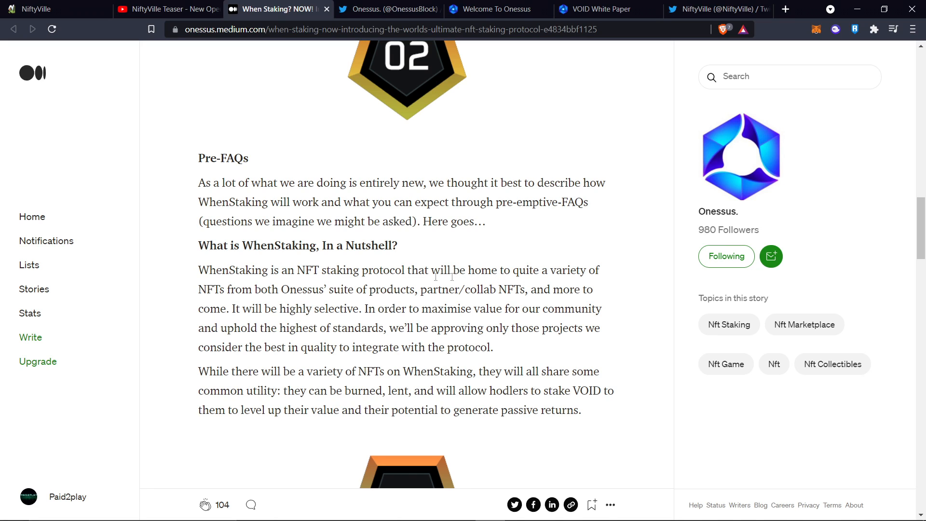
mouse_move(348, 300)
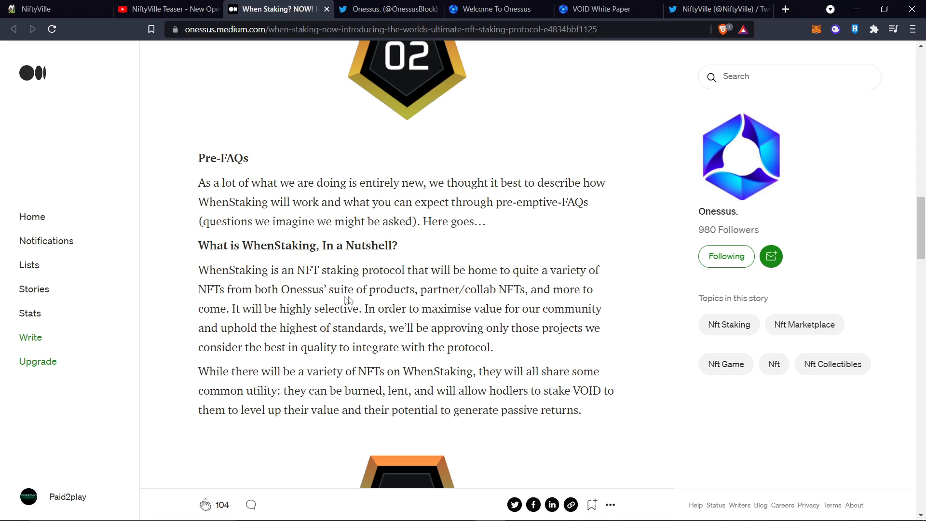
mouse_move(413, 289)
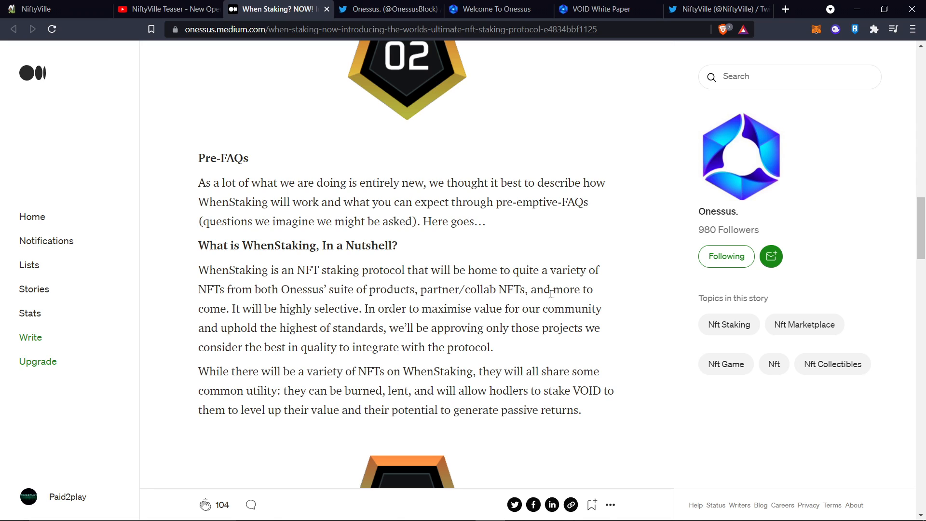
mouse_move(213, 321)
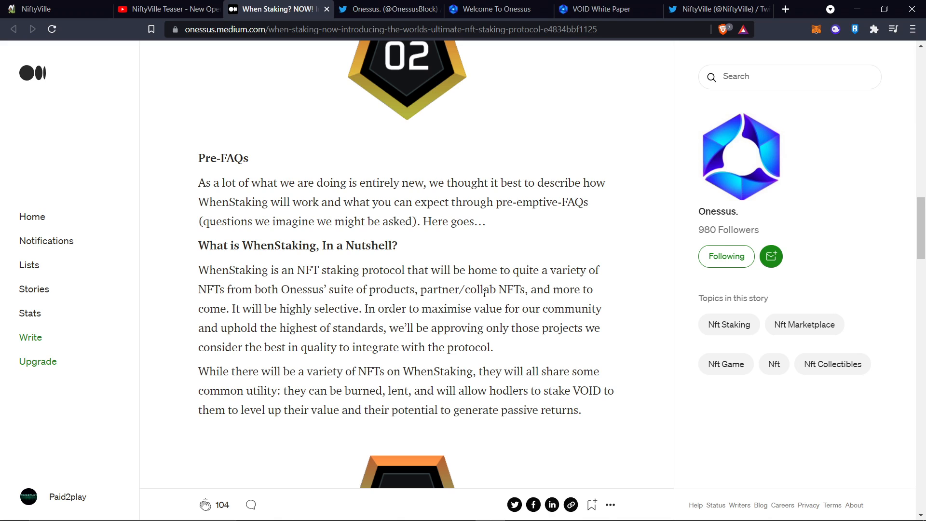
mouse_move(446, 294)
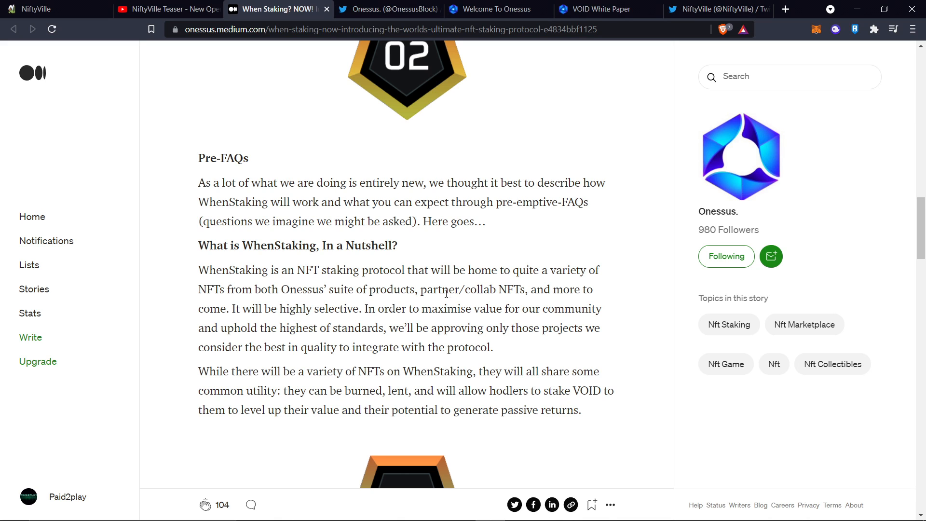
mouse_move(357, 78)
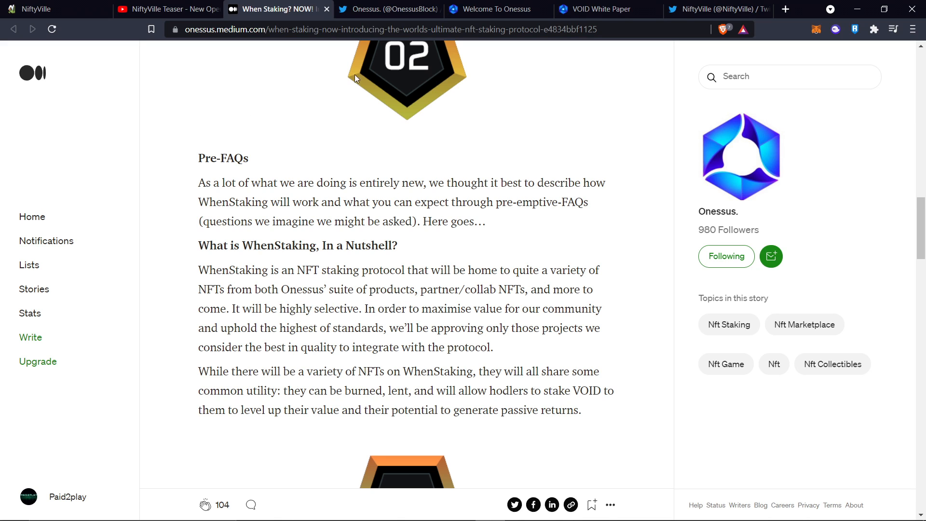
Step: Switch to the 'Welcome To Onessus' tab for the Onessus homepage
left_click(497, 9)
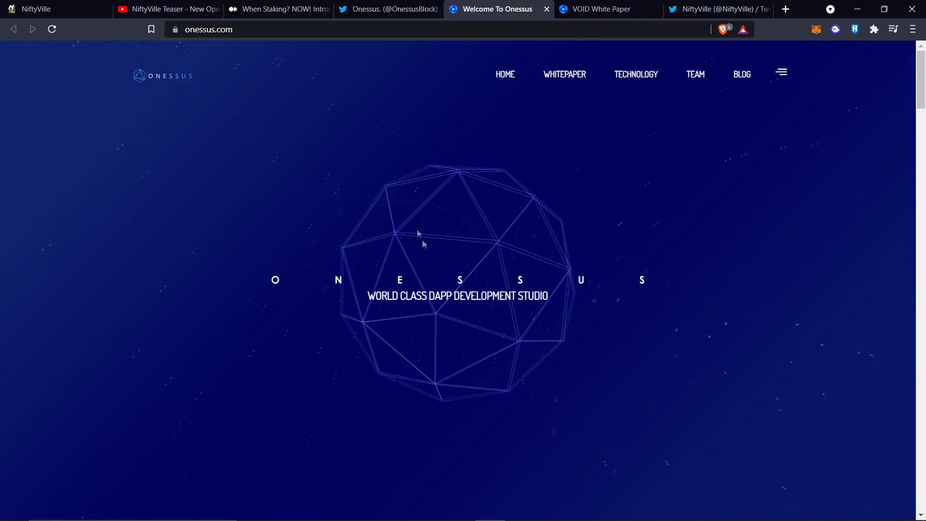
mouse_move(708, 199)
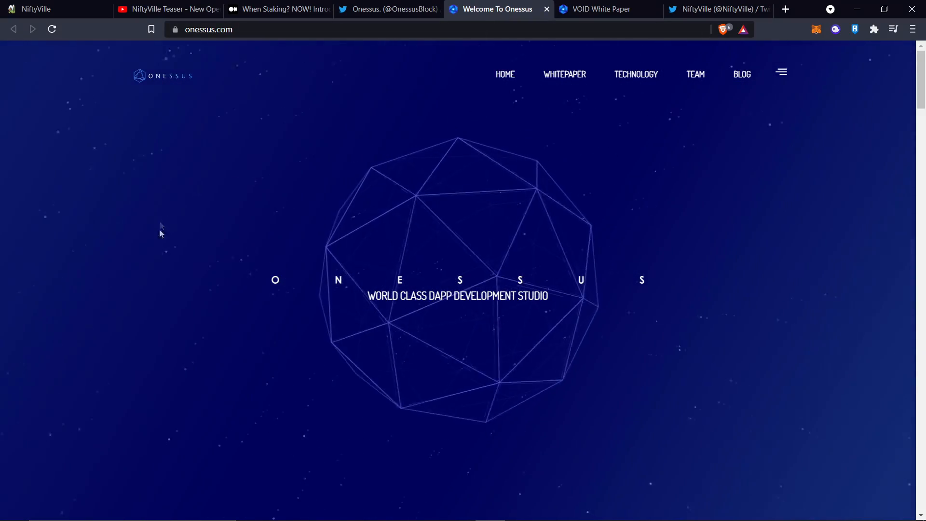
mouse_move(580, 149)
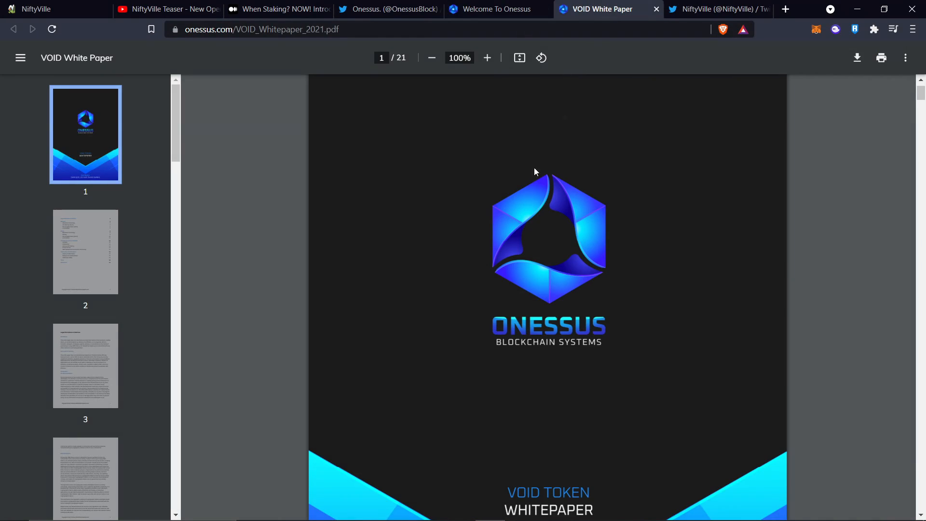
mouse_move(443, 303)
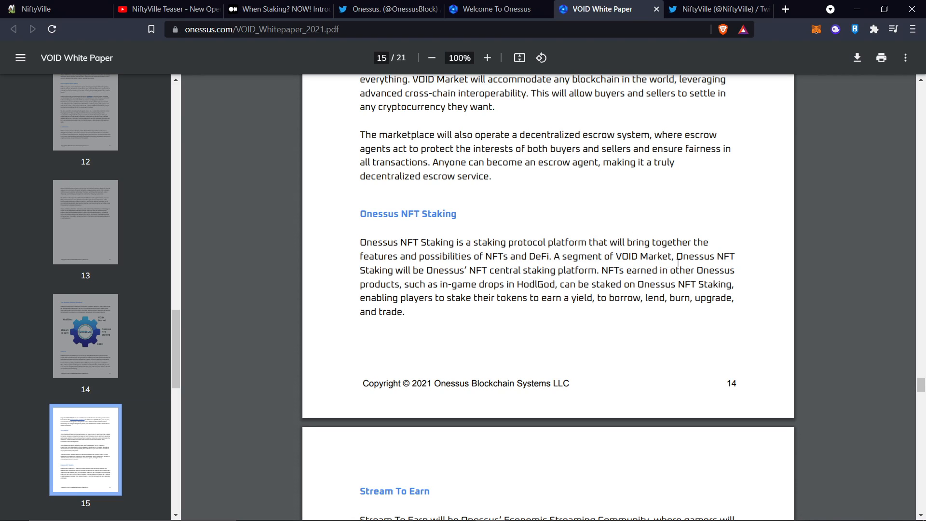
mouse_move(421, 282)
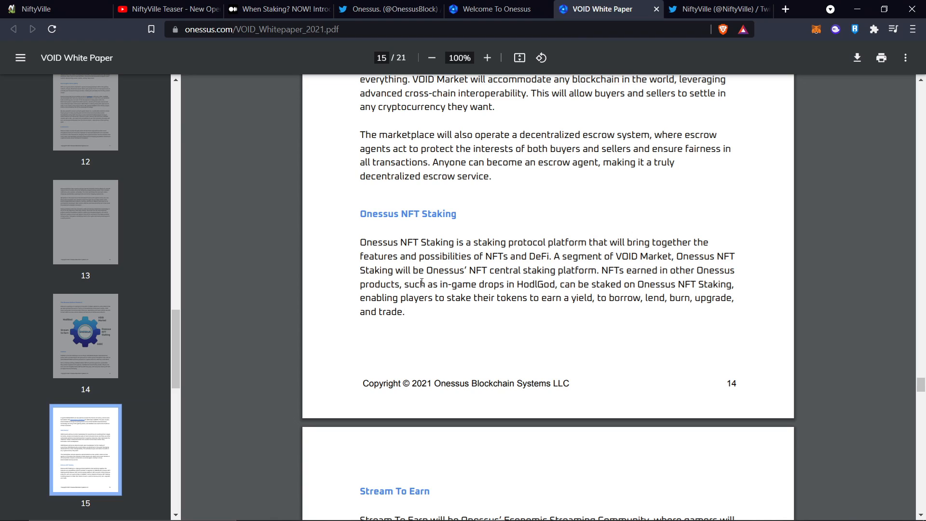
mouse_move(509, 274)
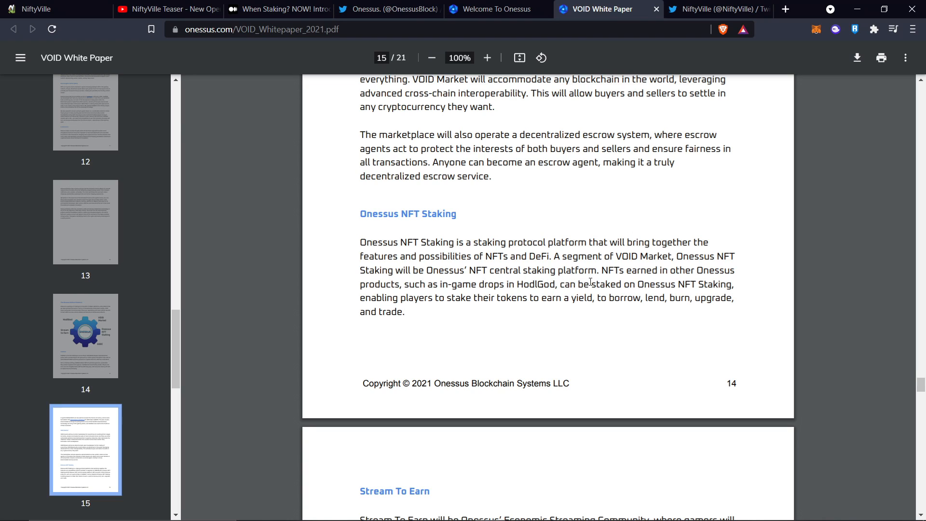
mouse_move(669, 273)
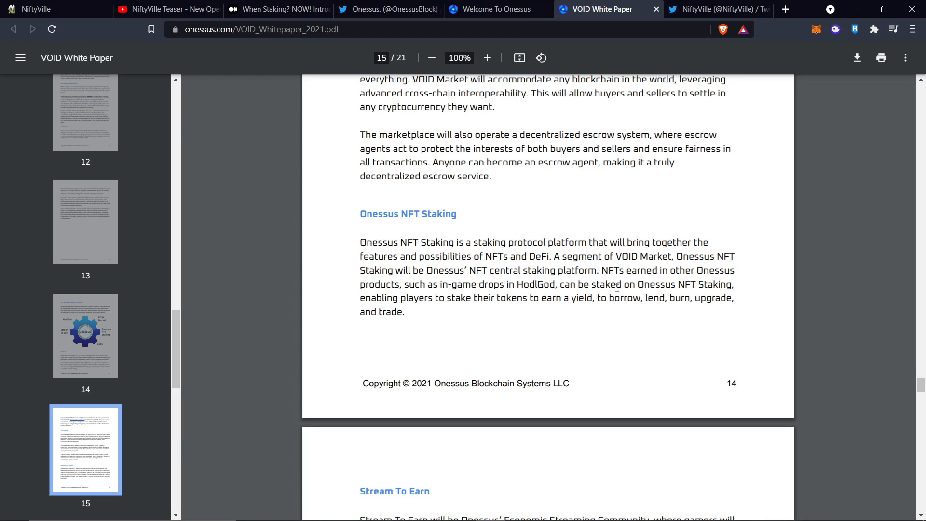
mouse_move(681, 302)
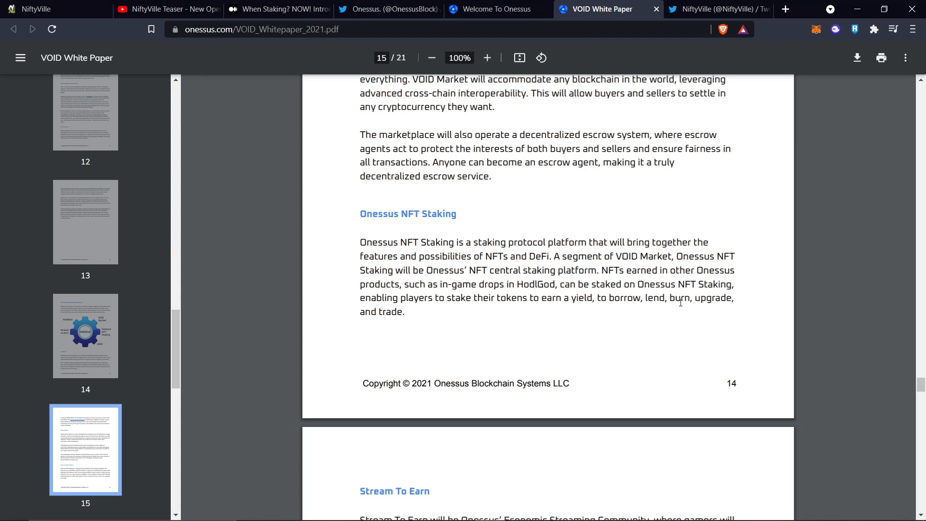
Step: Scroll the VOID White Paper down into the Stream To Earn and GEEC sections
scroll("down", 3)
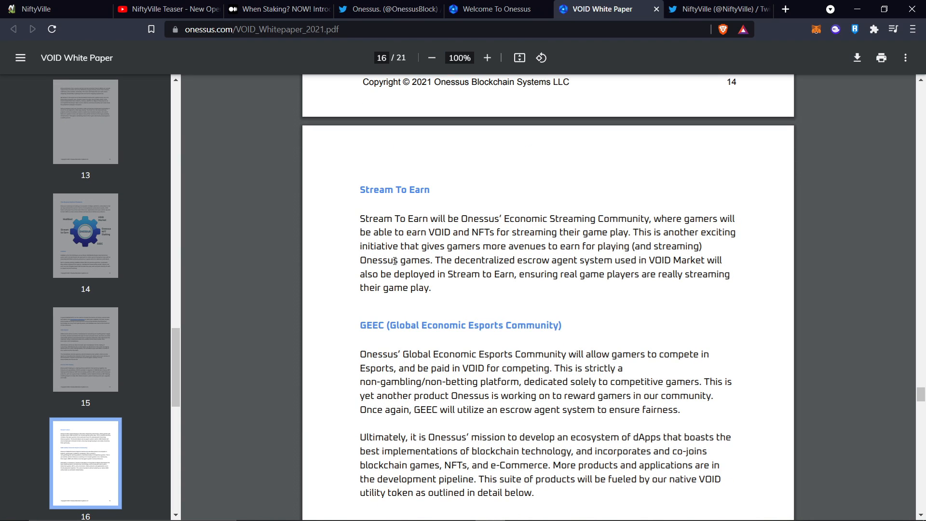
Step: Jump to the VOID White Paper's page 2 table of contents via the sidebar thumbnail
left_click(85, 250)
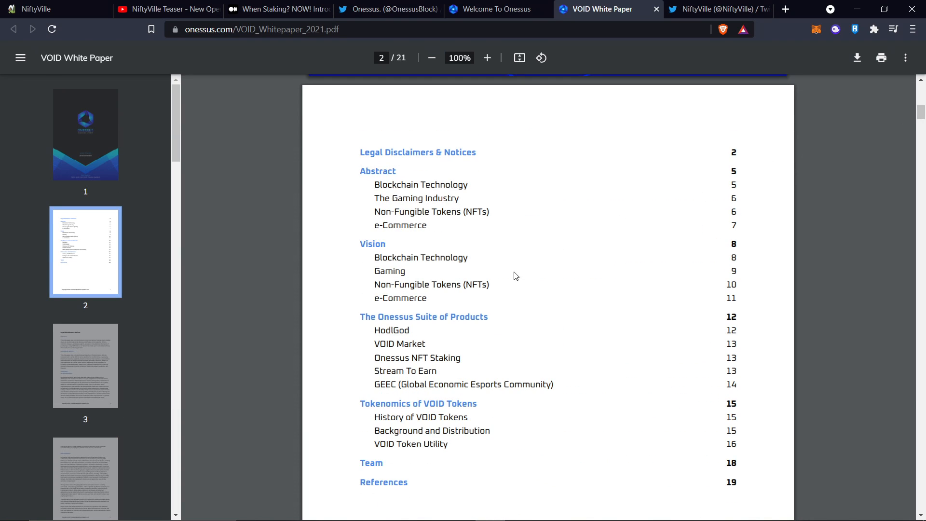
mouse_move(411, 319)
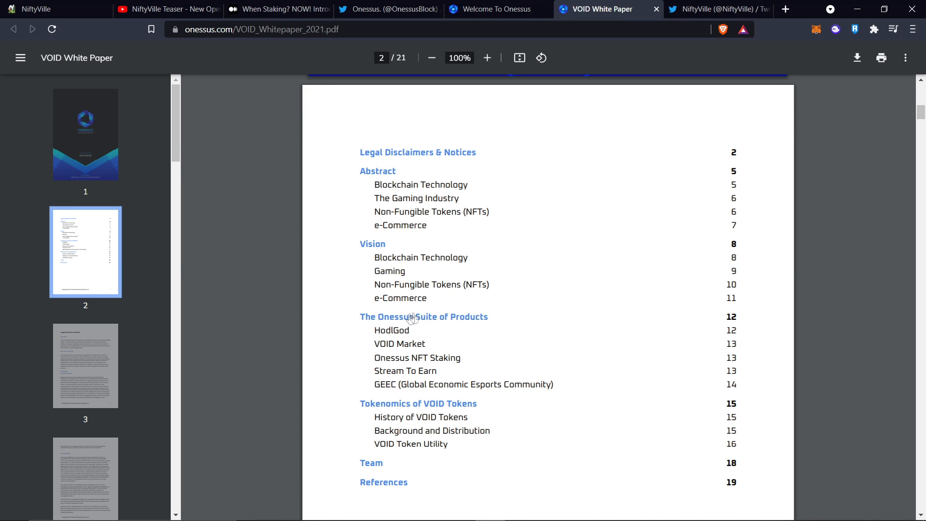
mouse_move(397, 324)
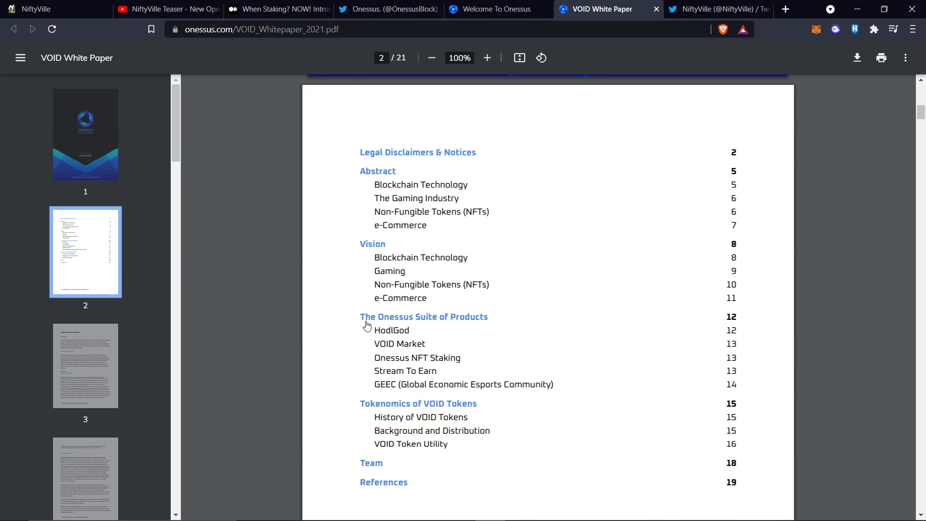
mouse_move(397, 300)
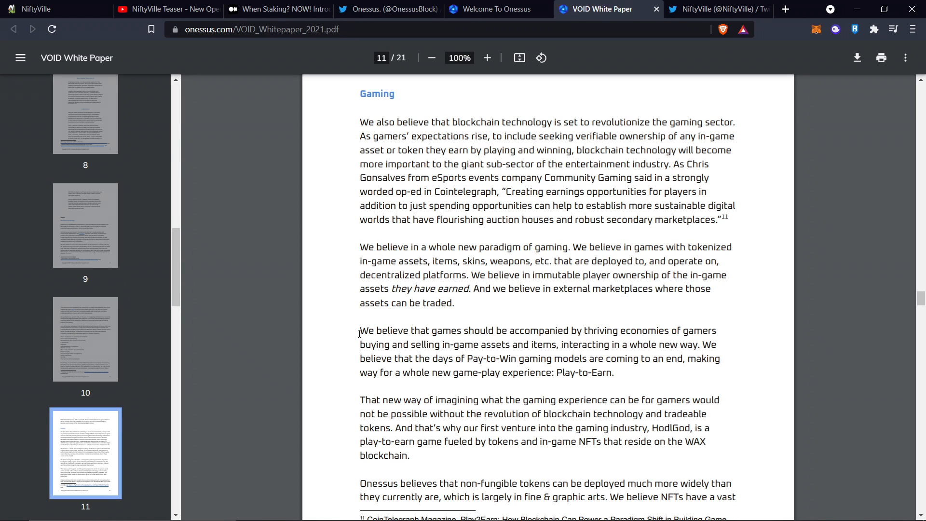
Step: Select the Gaming paragraph about thriving gamer economies through 'Play-to-Earn.'
double_click(375, 330)
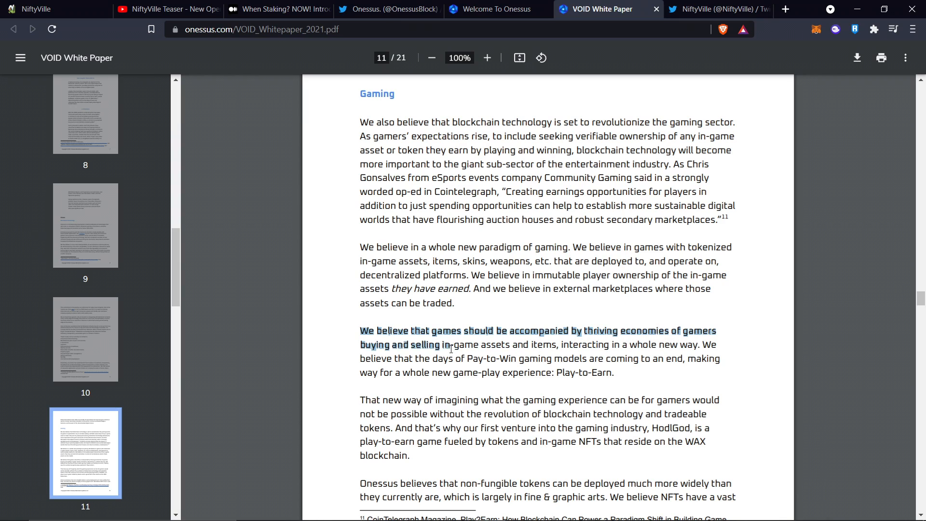
left_click_drag(452, 348, 572, 348)
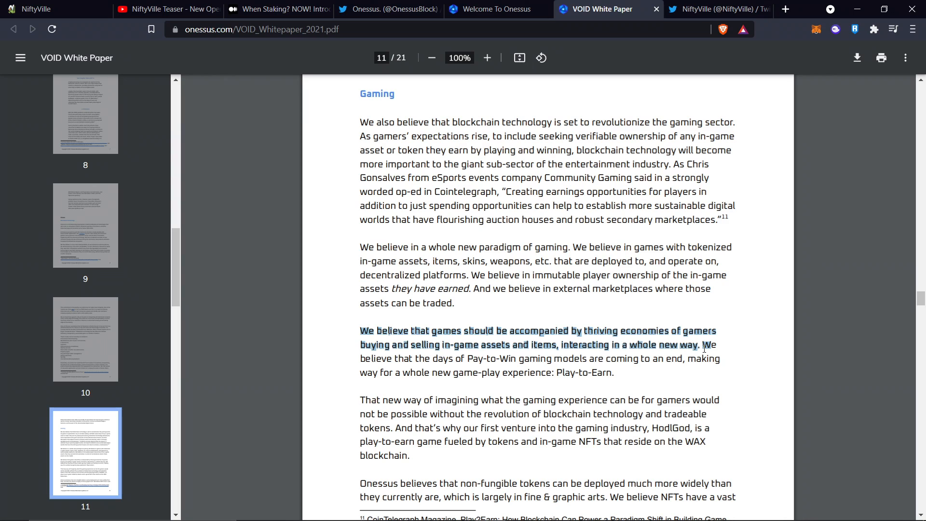
left_click_drag(703, 344, 556, 358)
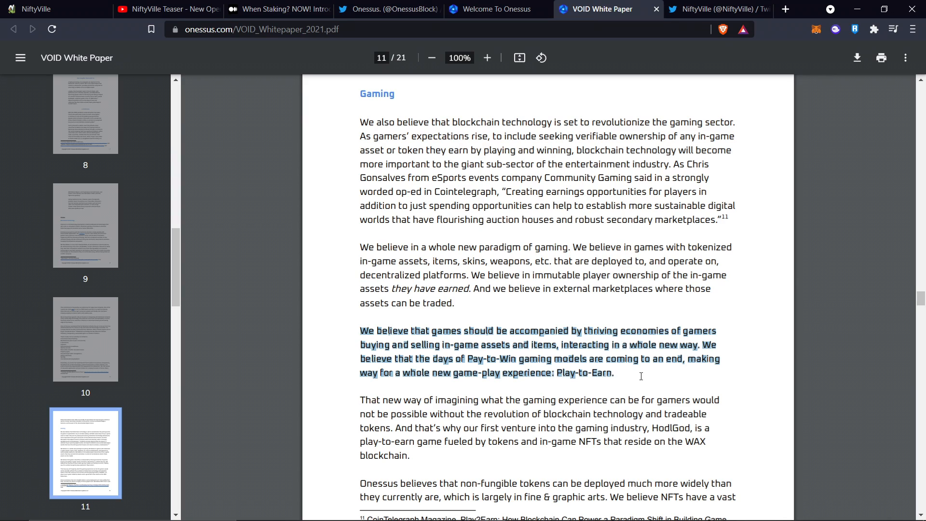
mouse_move(571, 329)
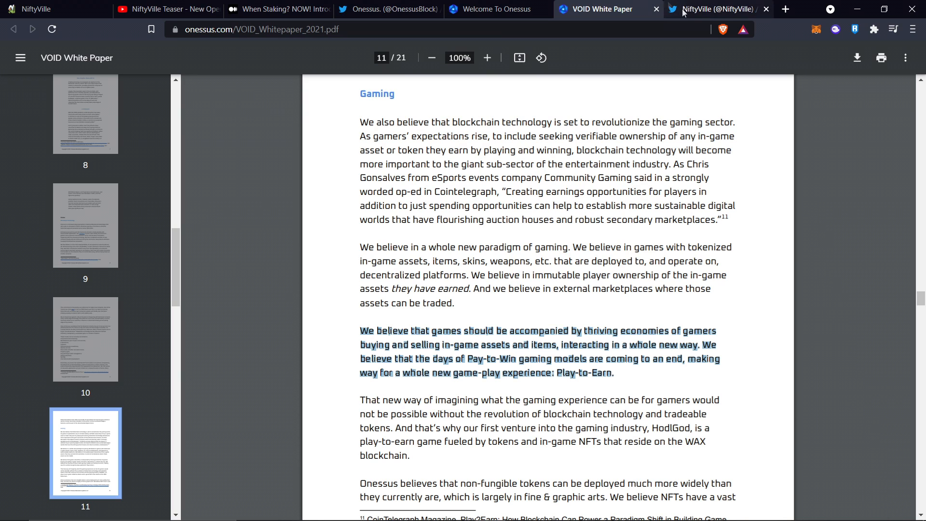
left_click(717, 9)
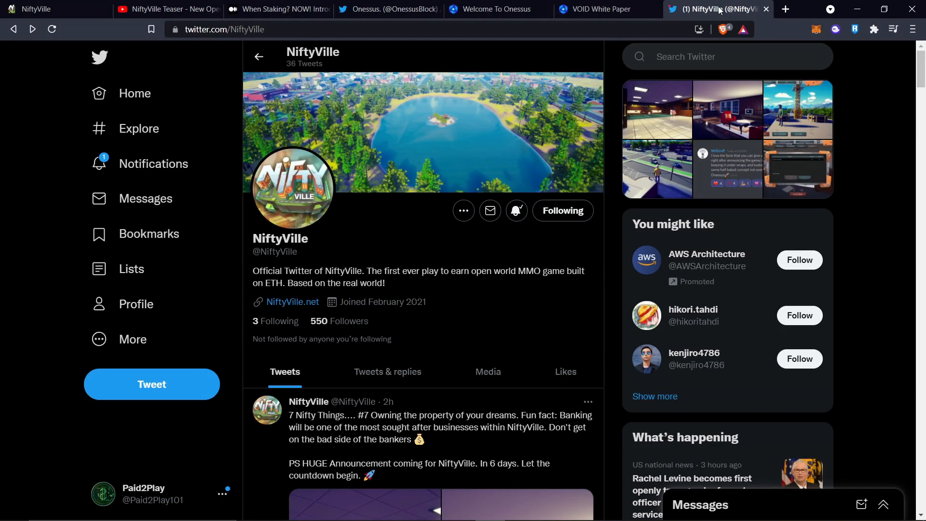
mouse_move(221, 220)
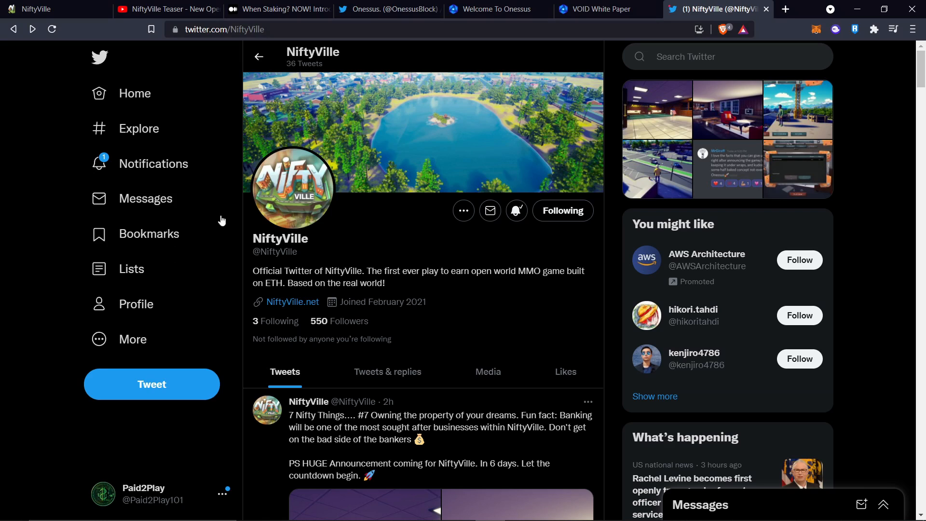
mouse_move(353, 337)
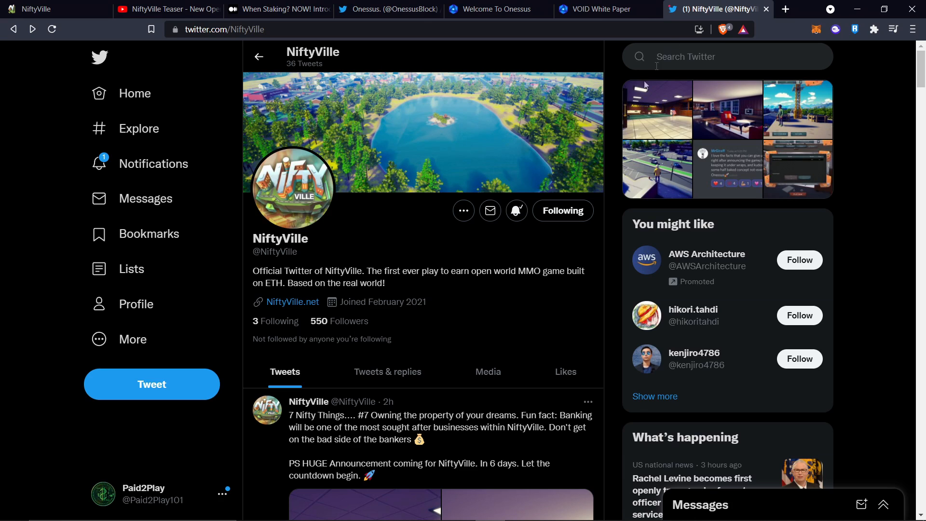
mouse_move(513, 176)
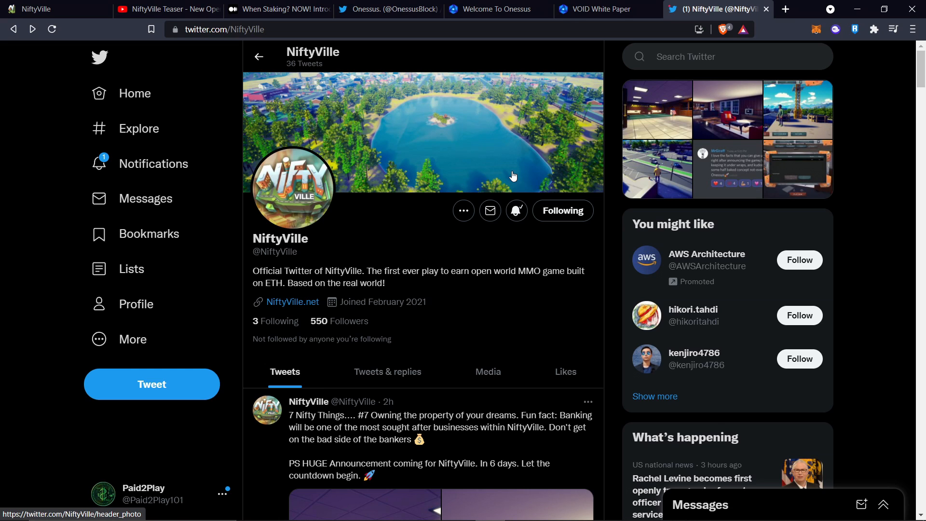
mouse_move(641, 124)
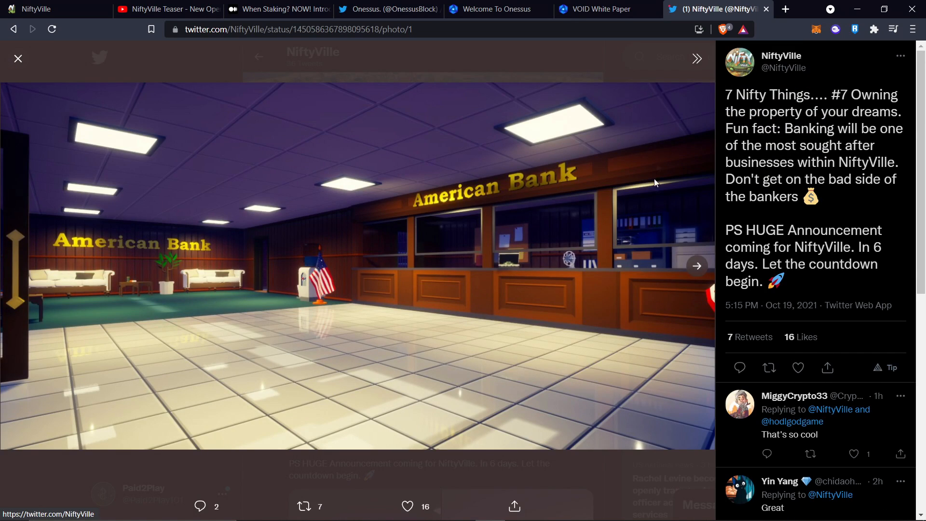
mouse_move(694, 263)
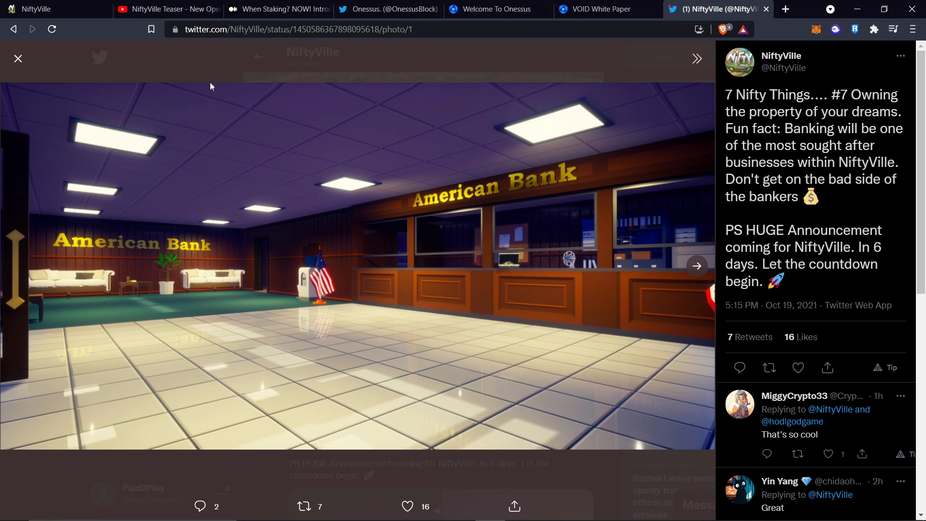
mouse_move(730, 267)
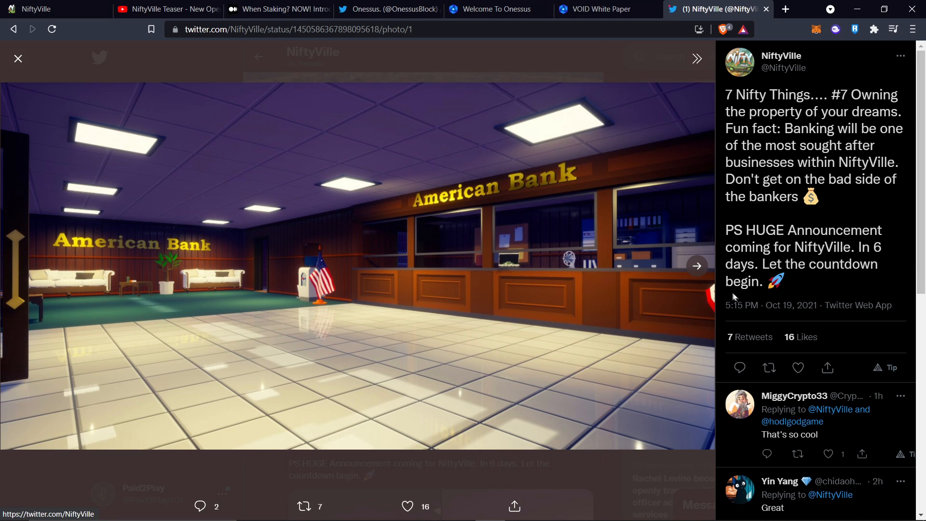
Step: Advance the banking tweet's photo viewer from the American Bank image to the living room
left_click(696, 266)
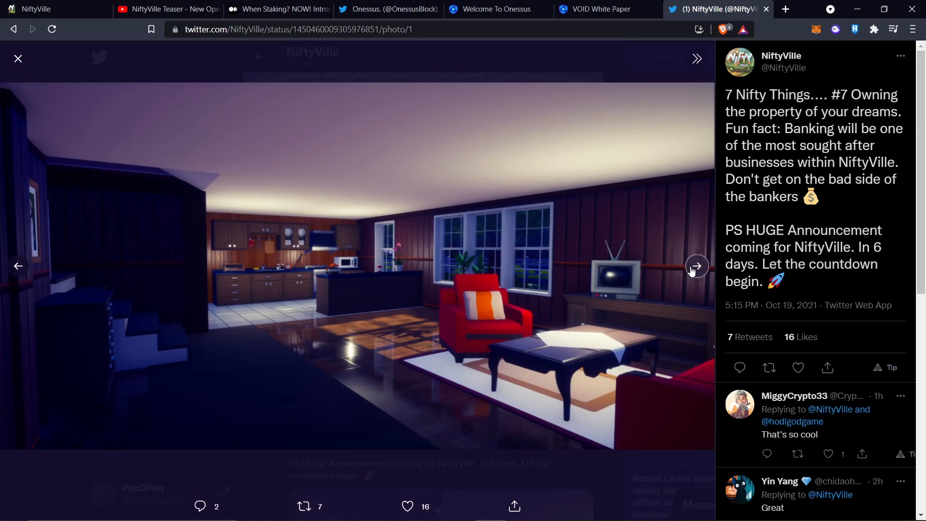
Step: Page through rooftop, character video and red car media to property leak photo 4
left_click(695, 266)
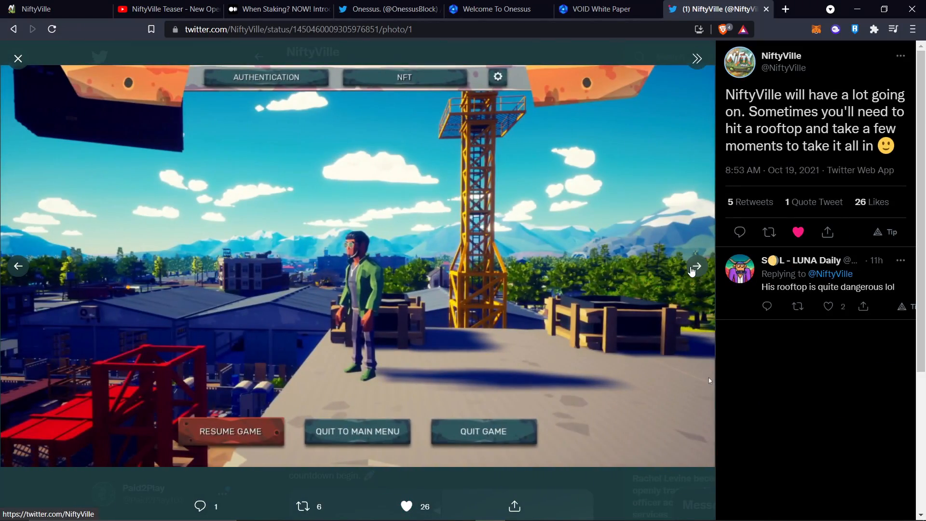
left_click(696, 266)
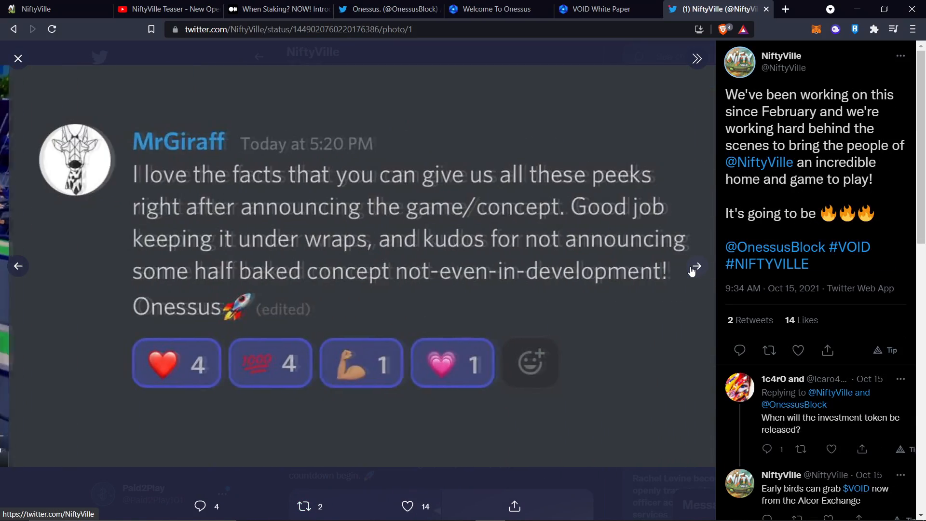
left_click(696, 265)
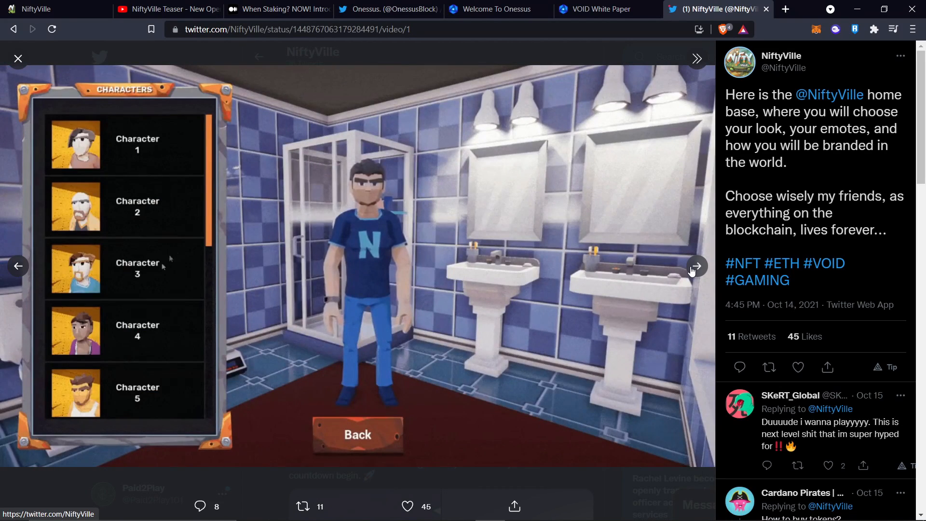
scroll("down", 3)
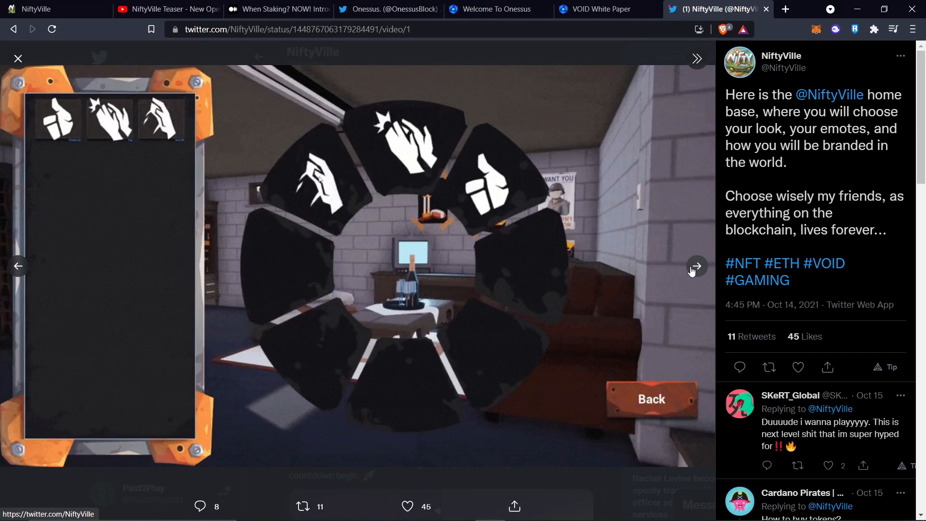
left_click(695, 265)
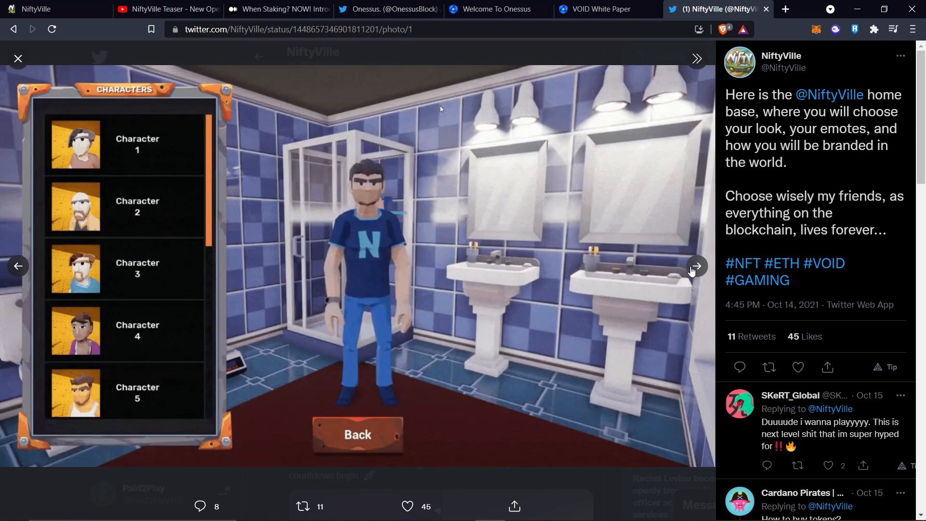
left_click(695, 266)
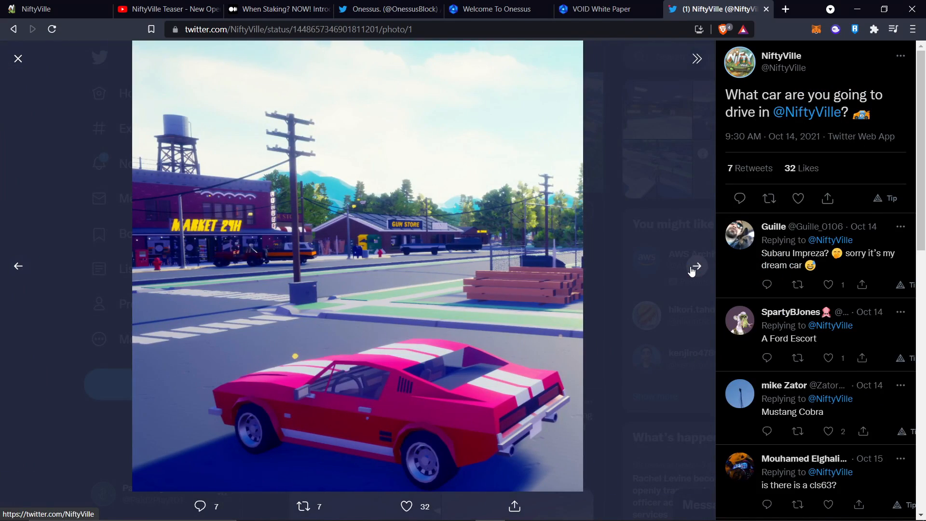
left_click(696, 266)
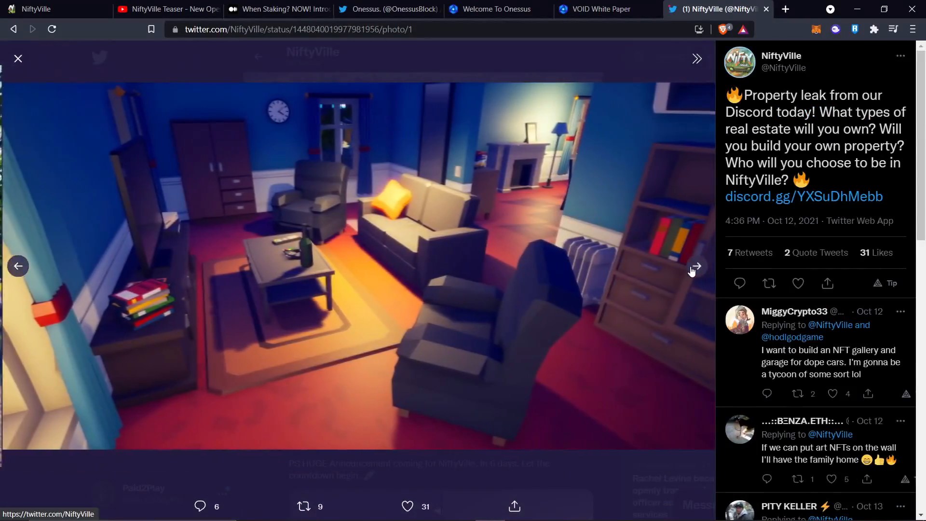
left_click(696, 265)
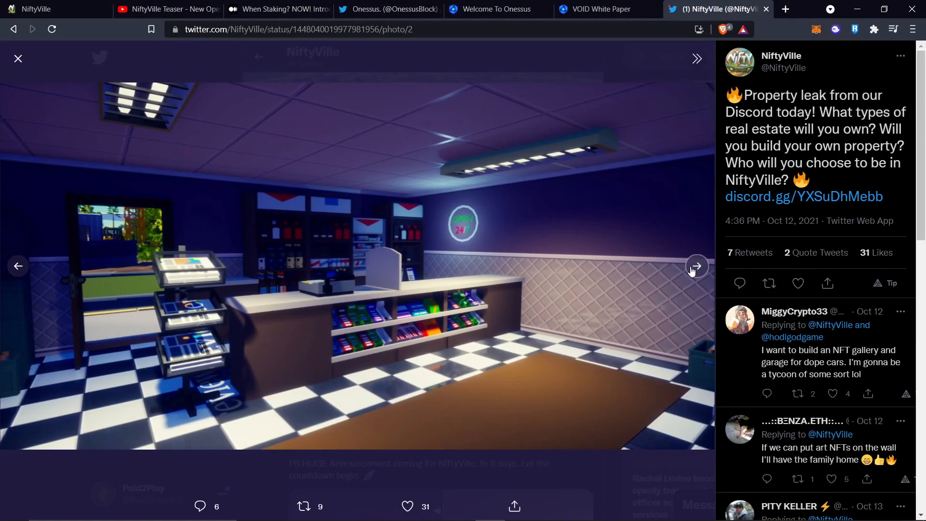
left_click(697, 266)
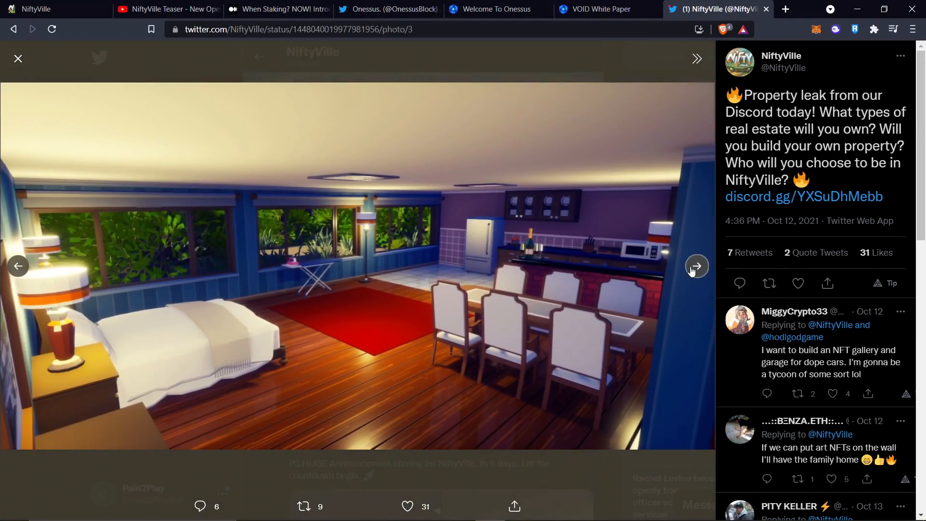
left_click(697, 266)
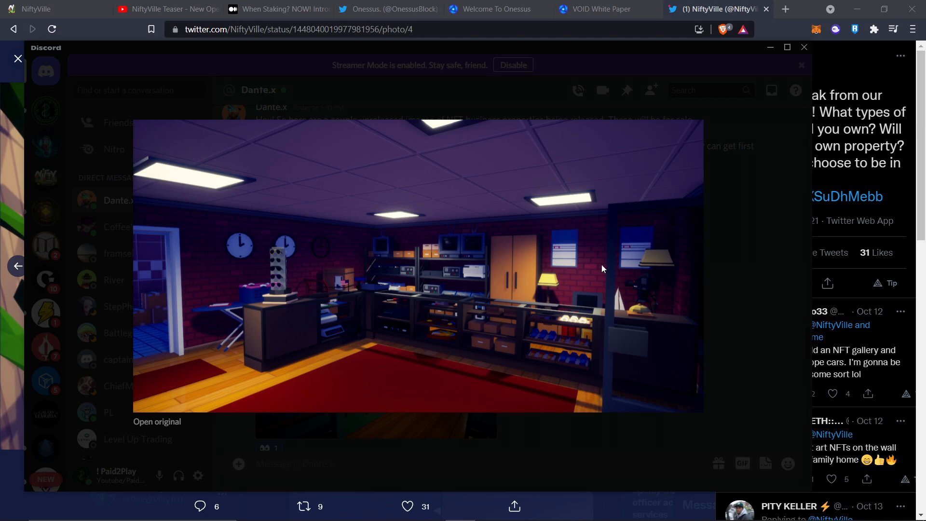
mouse_move(718, 269)
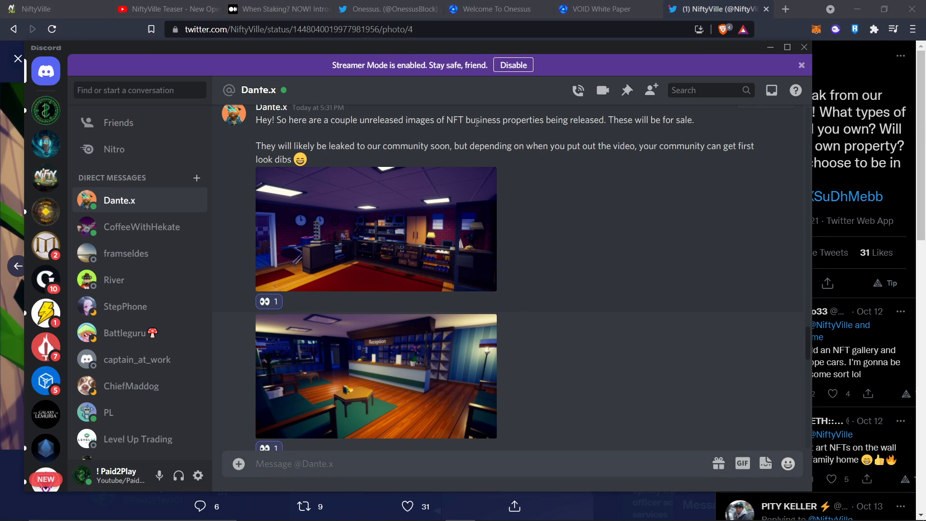
mouse_move(518, 146)
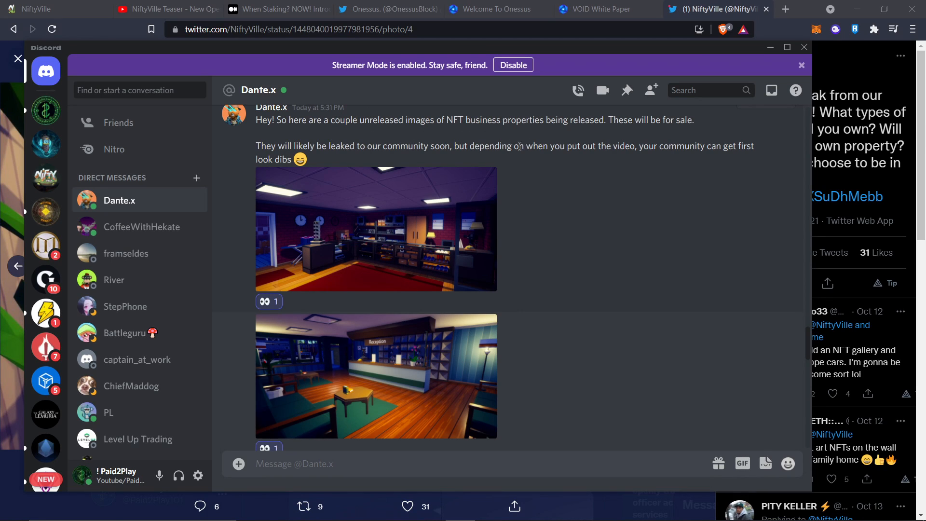
mouse_move(518, 158)
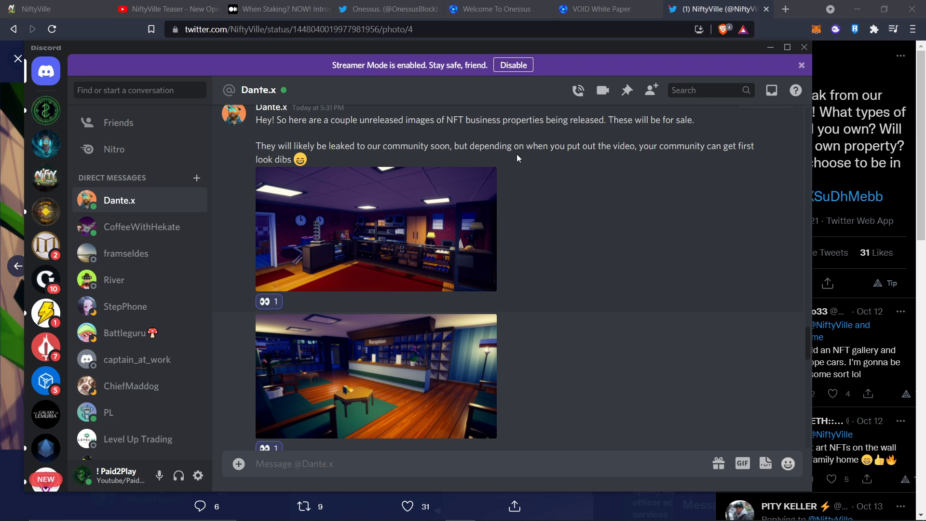
mouse_move(361, 388)
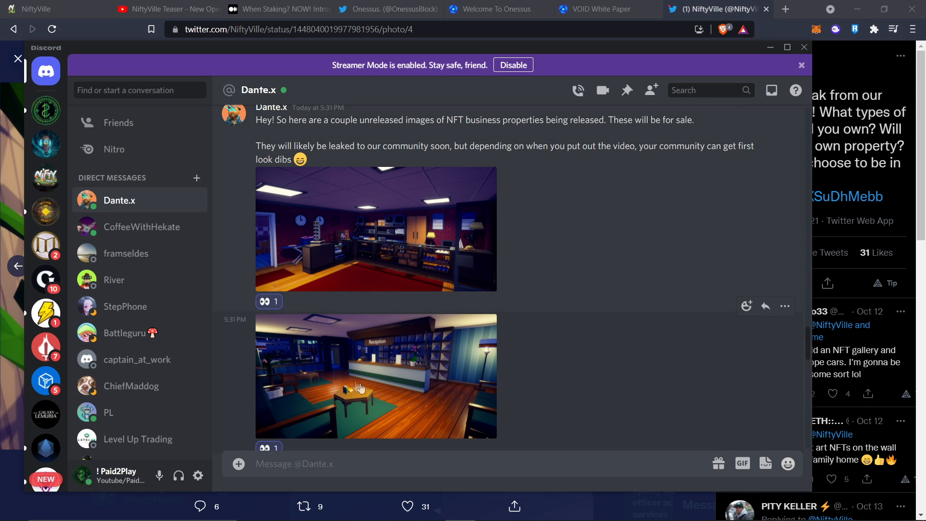
left_click(376, 376)
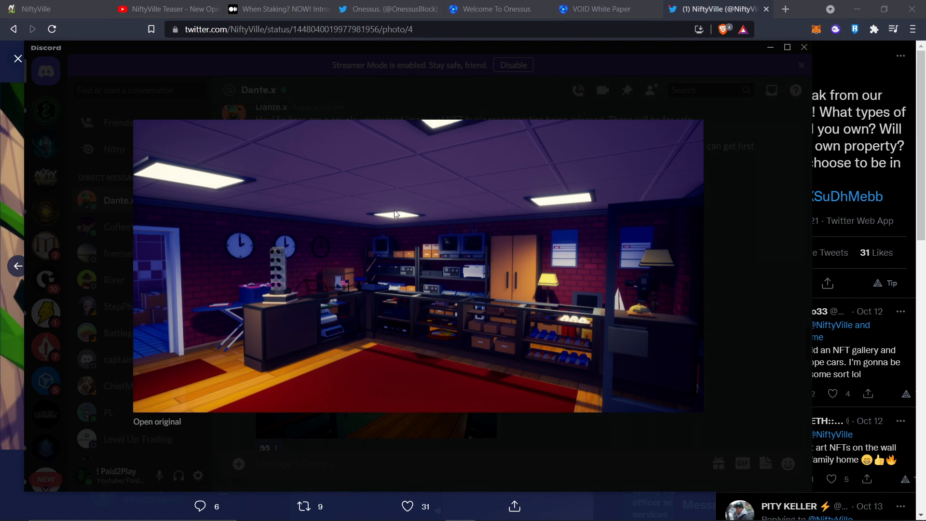
mouse_move(691, 310)
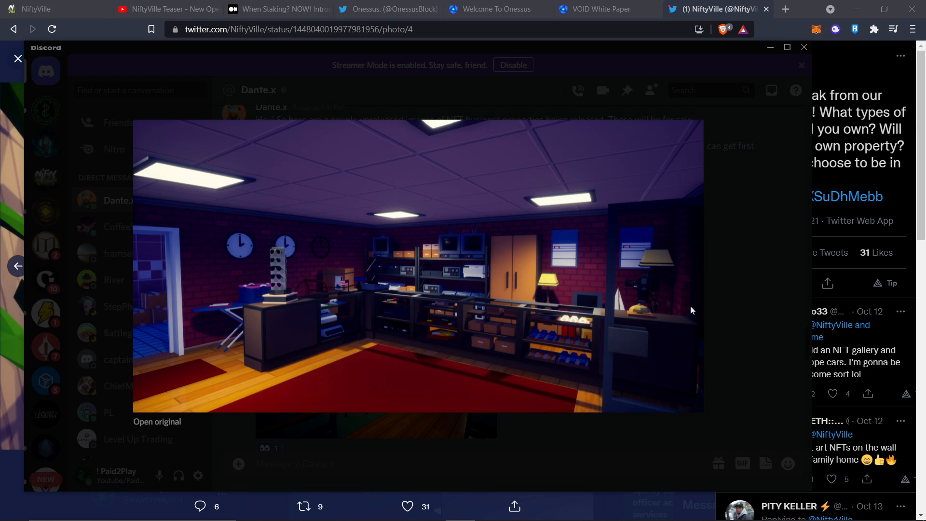
mouse_move(753, 287)
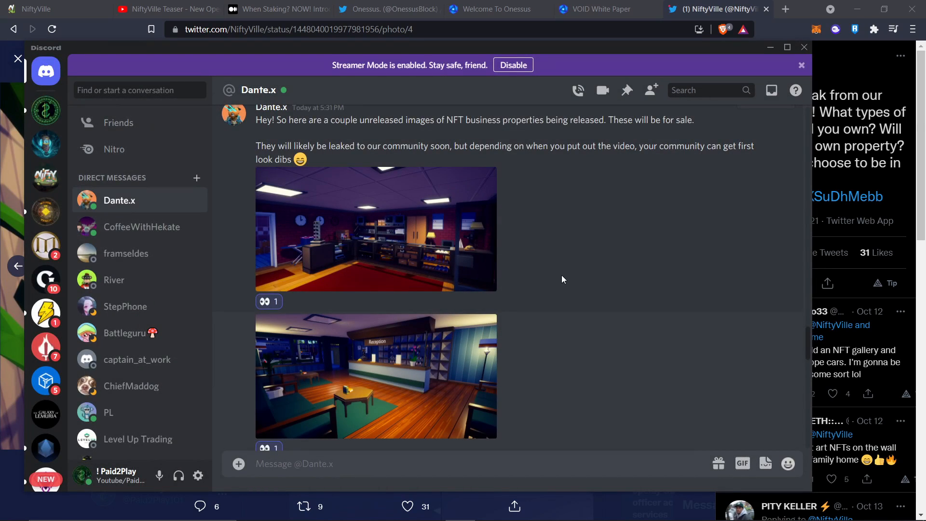
scroll("down", 3)
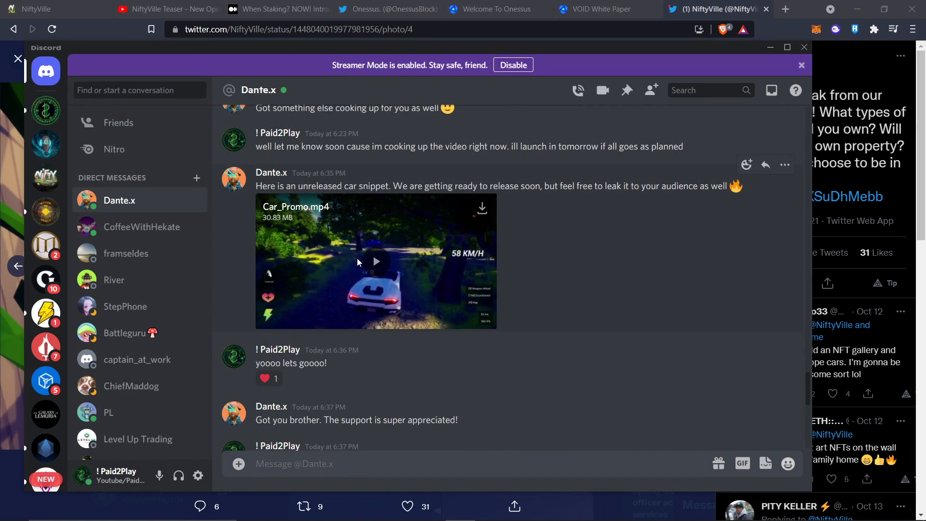
left_click(376, 261)
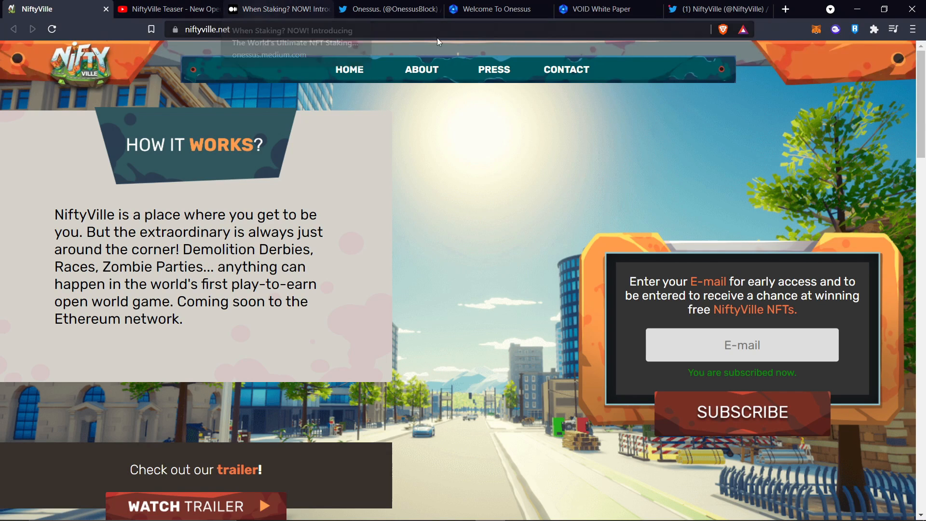
Step: Switch to the 'Welcome To Onessus' dApp development studio homepage tab
left_click(497, 9)
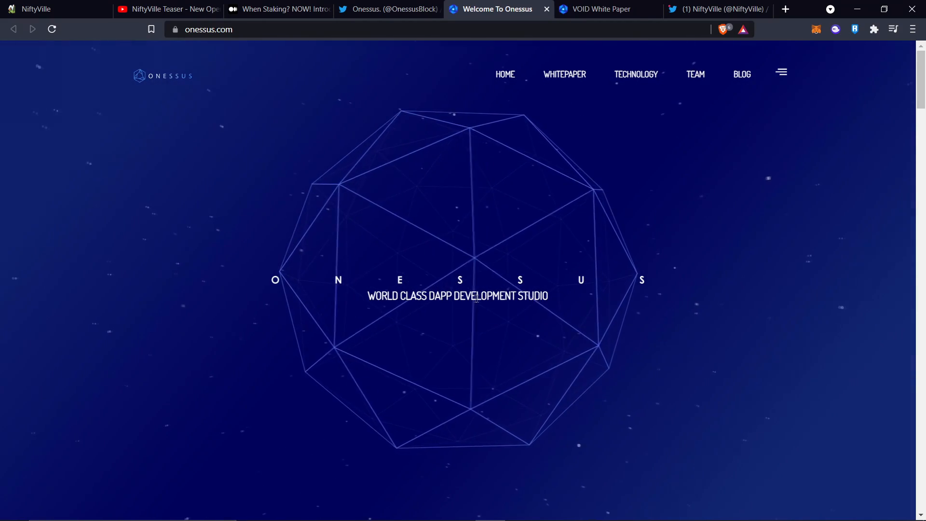
Step: Scroll onessus.com past HodlGod, NiftyVille and WhenStaking to the VOID token section
scroll("down", 3)
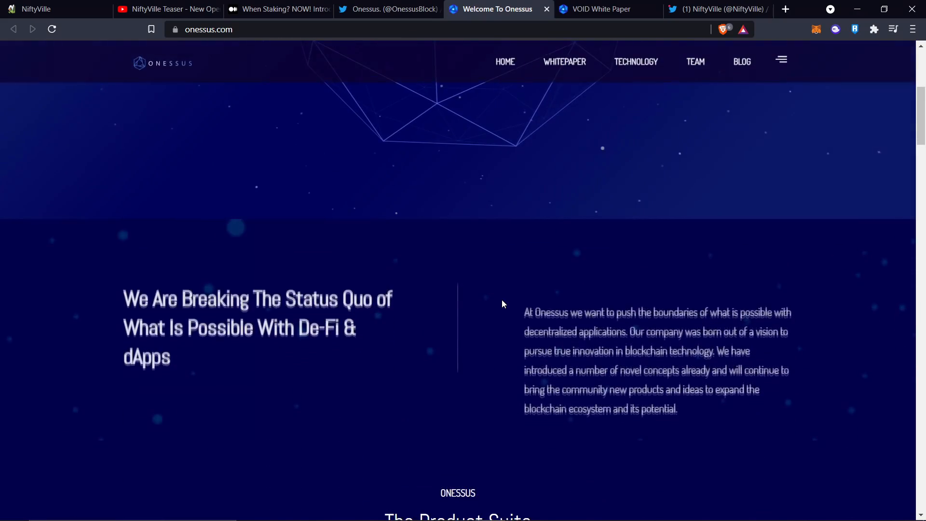
scroll("down", 3)
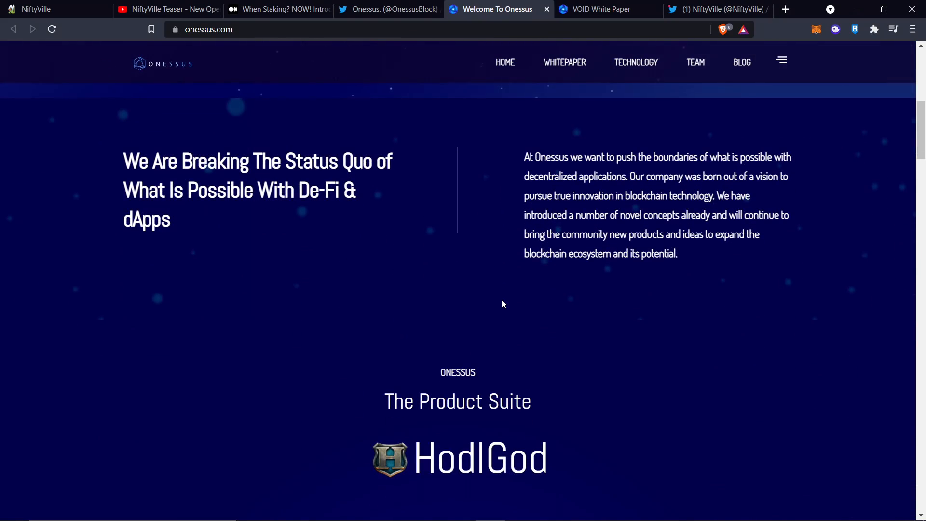
scroll("down", 3)
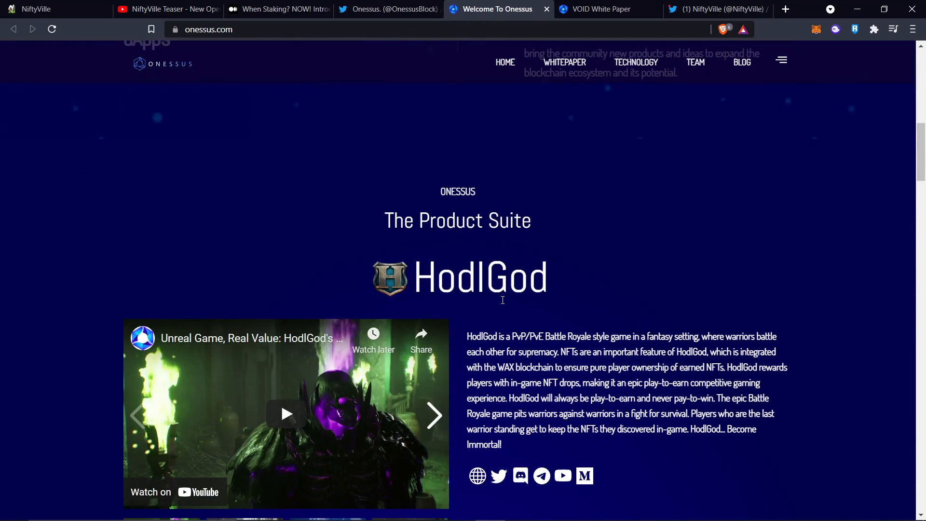
scroll("down", 3)
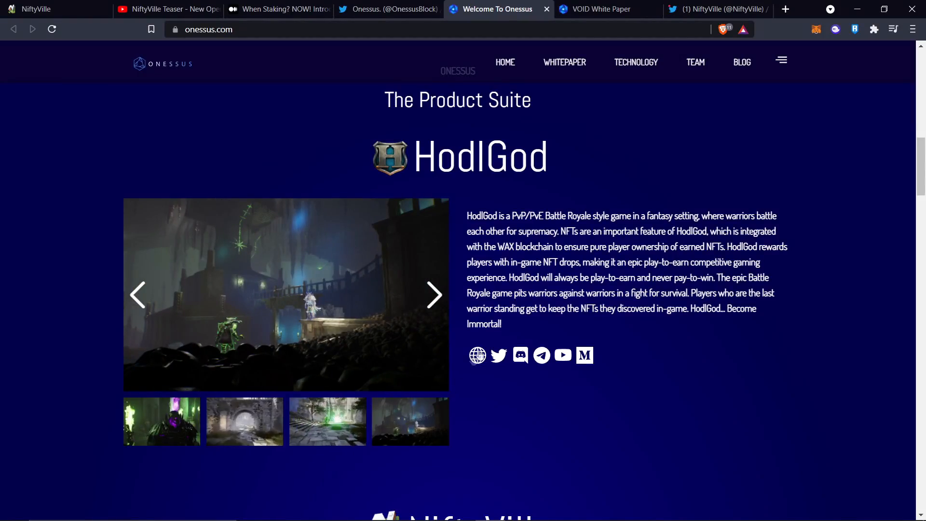
scroll("down", 3)
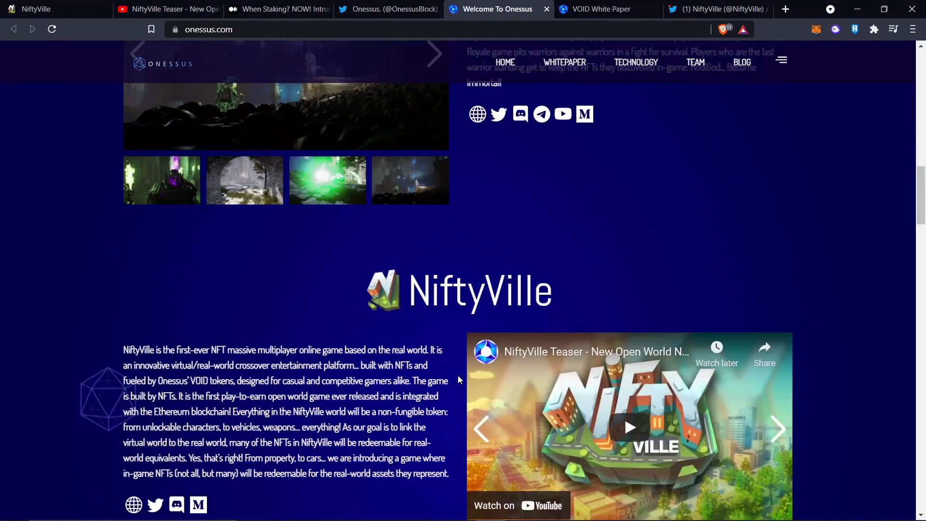
scroll("down", 3)
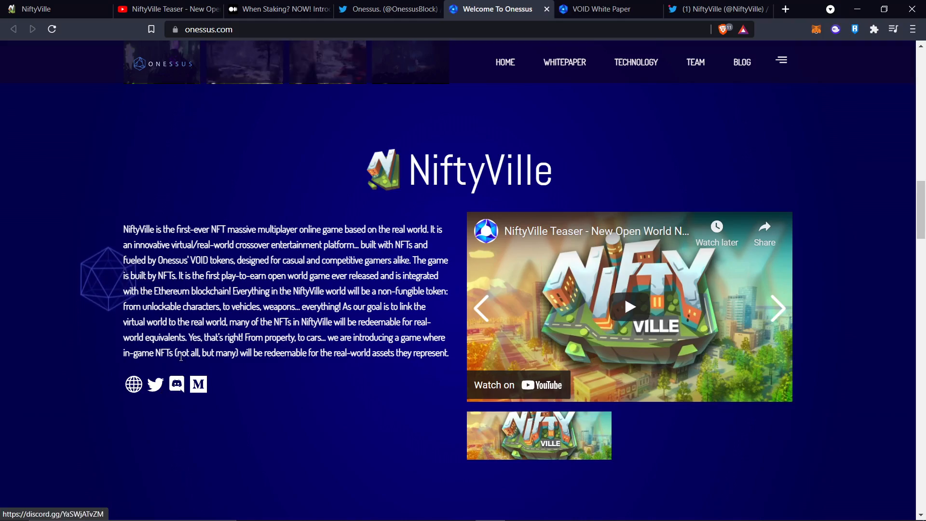
scroll("down", 3)
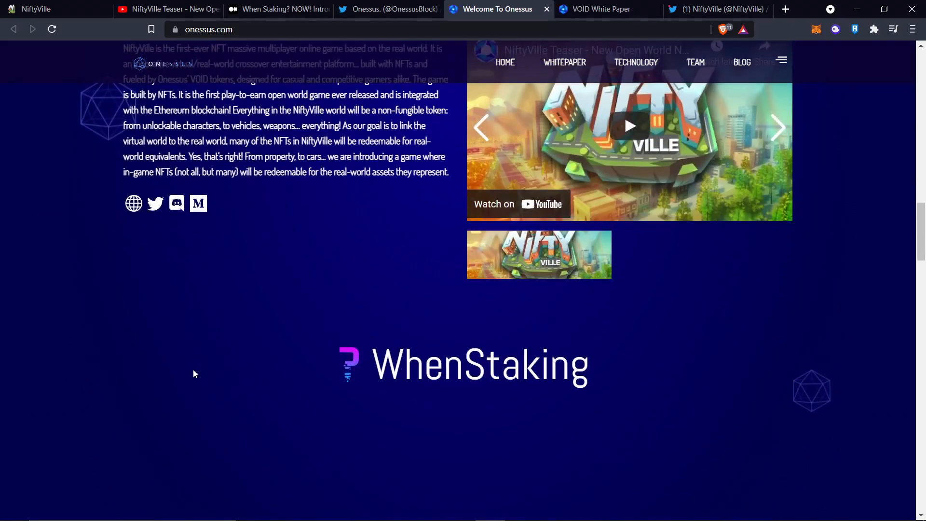
scroll("down", 3)
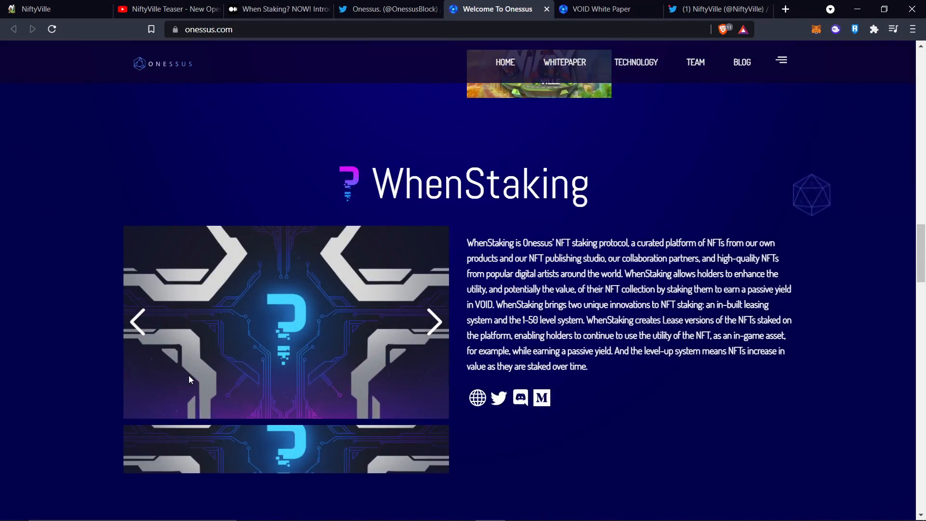
scroll("down", 3)
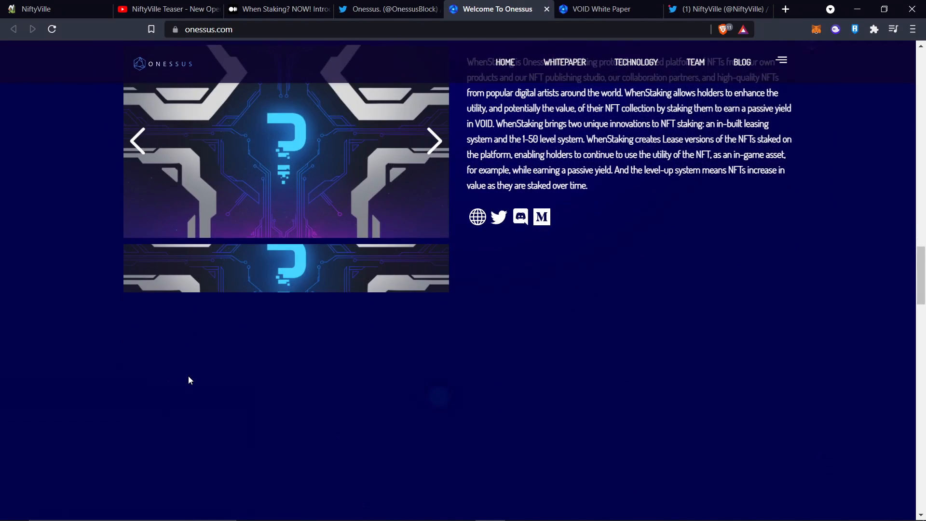
scroll("down", 3)
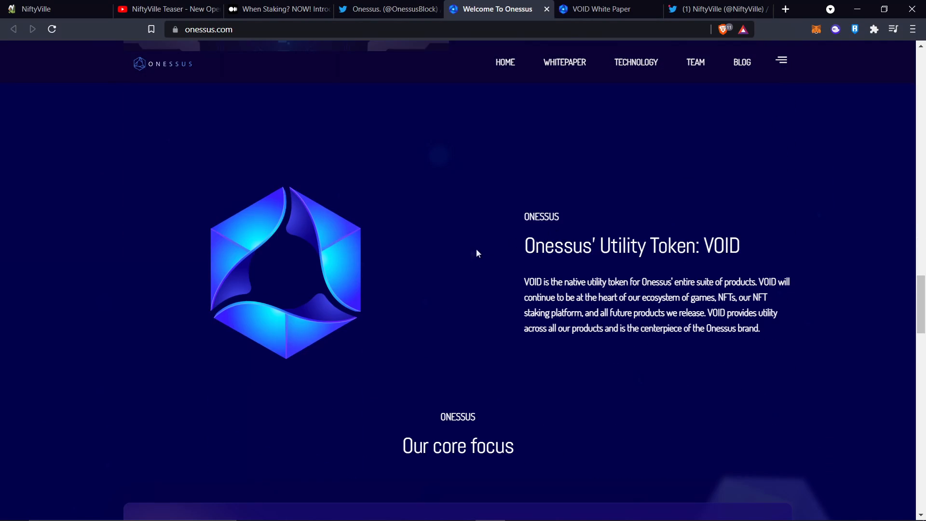
Step: Highlight the 'Onessus' Utility Token: VOID' heading, then scroll toward the co-founder profiles
double_click(721, 245)
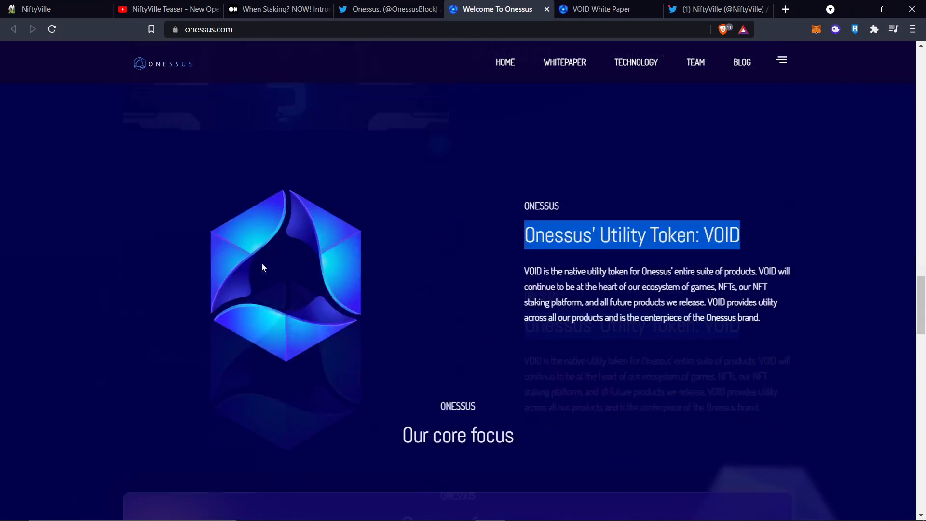
scroll("down", 3)
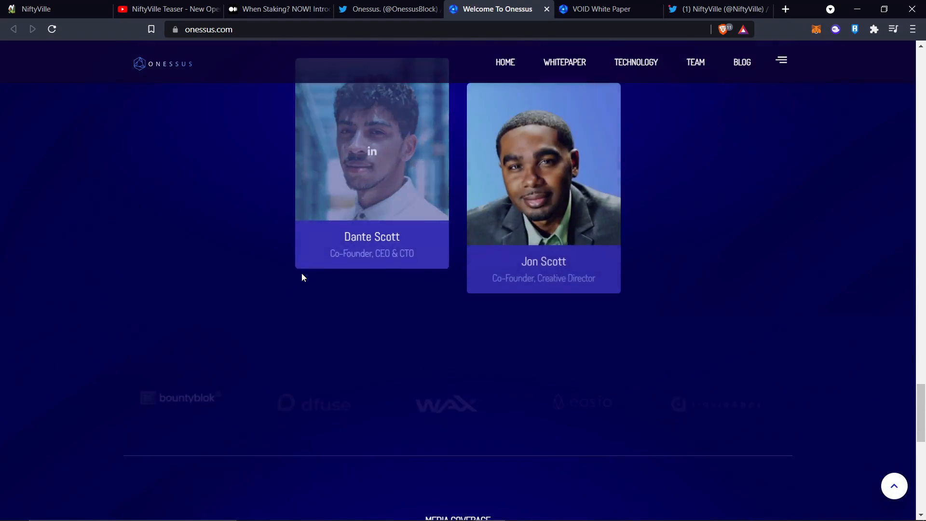
Step: Scroll past the Core Team and partner logos to the media articles and social links
scroll("up", 3)
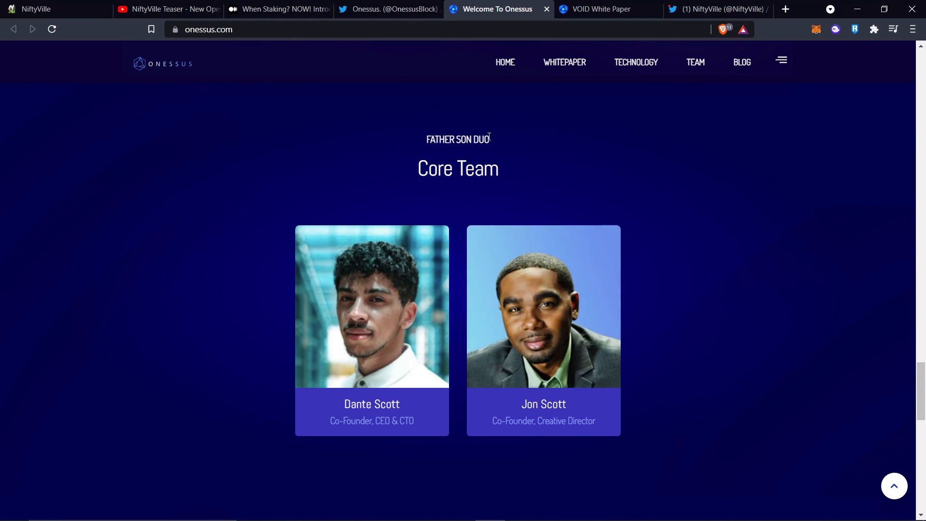
scroll("down", 3)
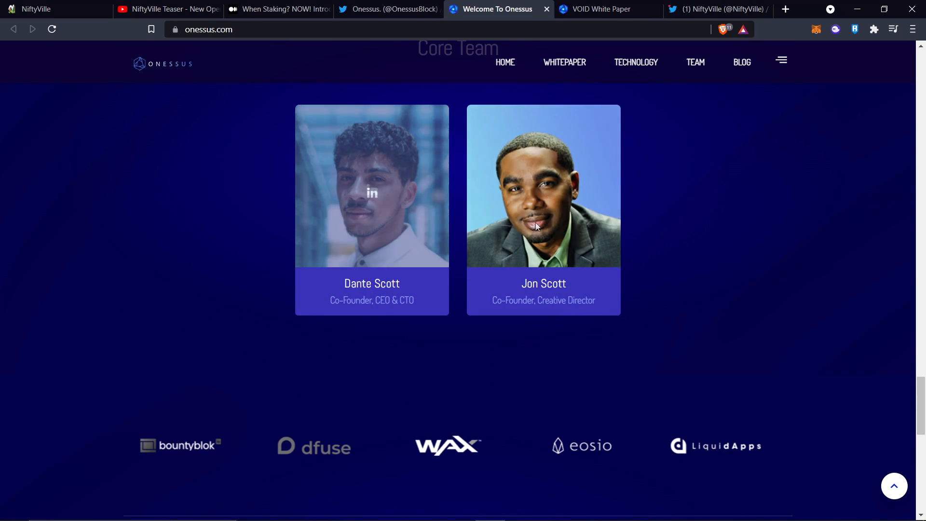
scroll("down", 3)
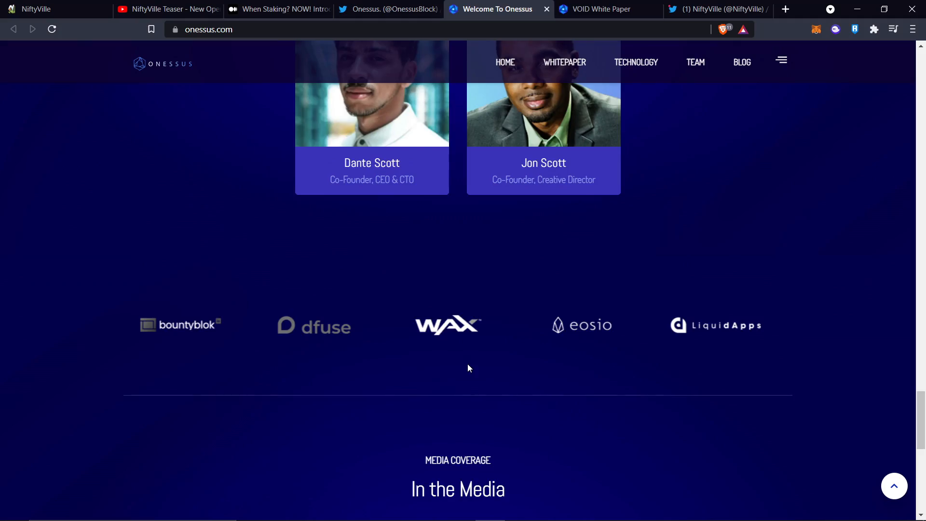
scroll("down", 3)
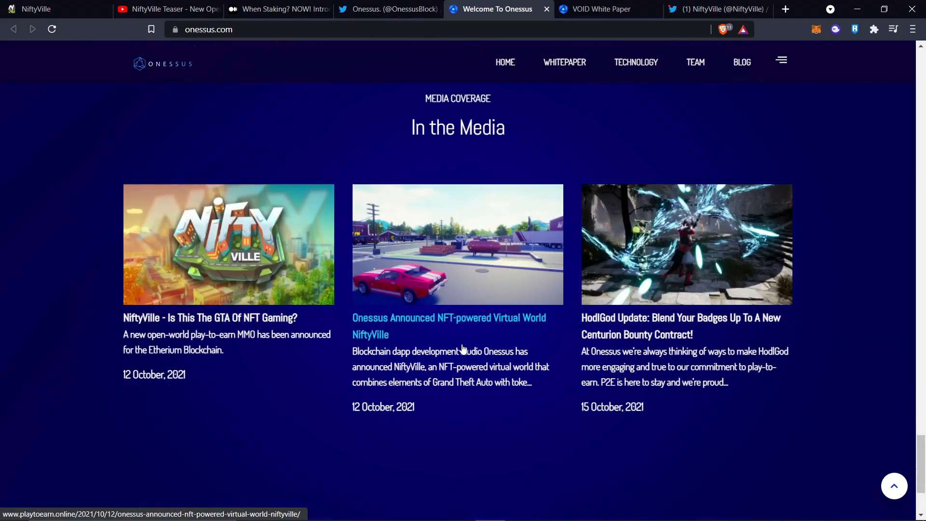
scroll("down", 3)
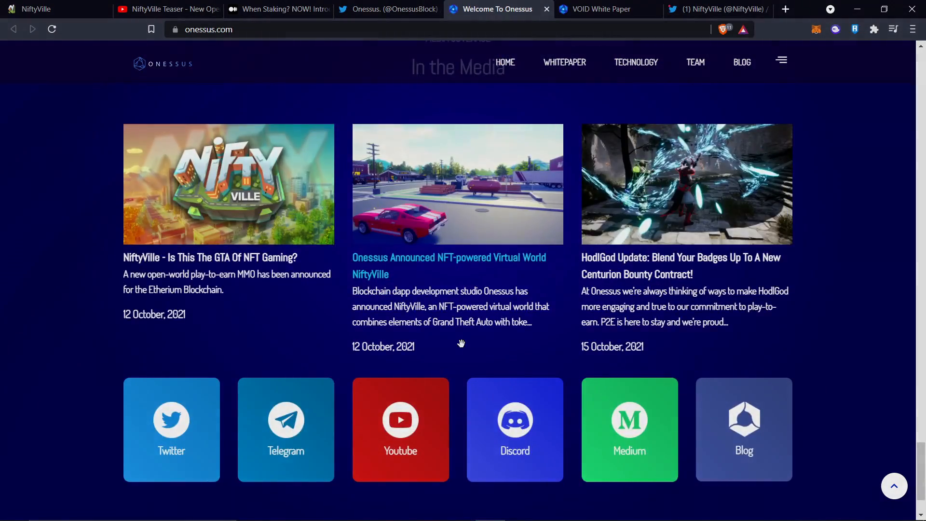